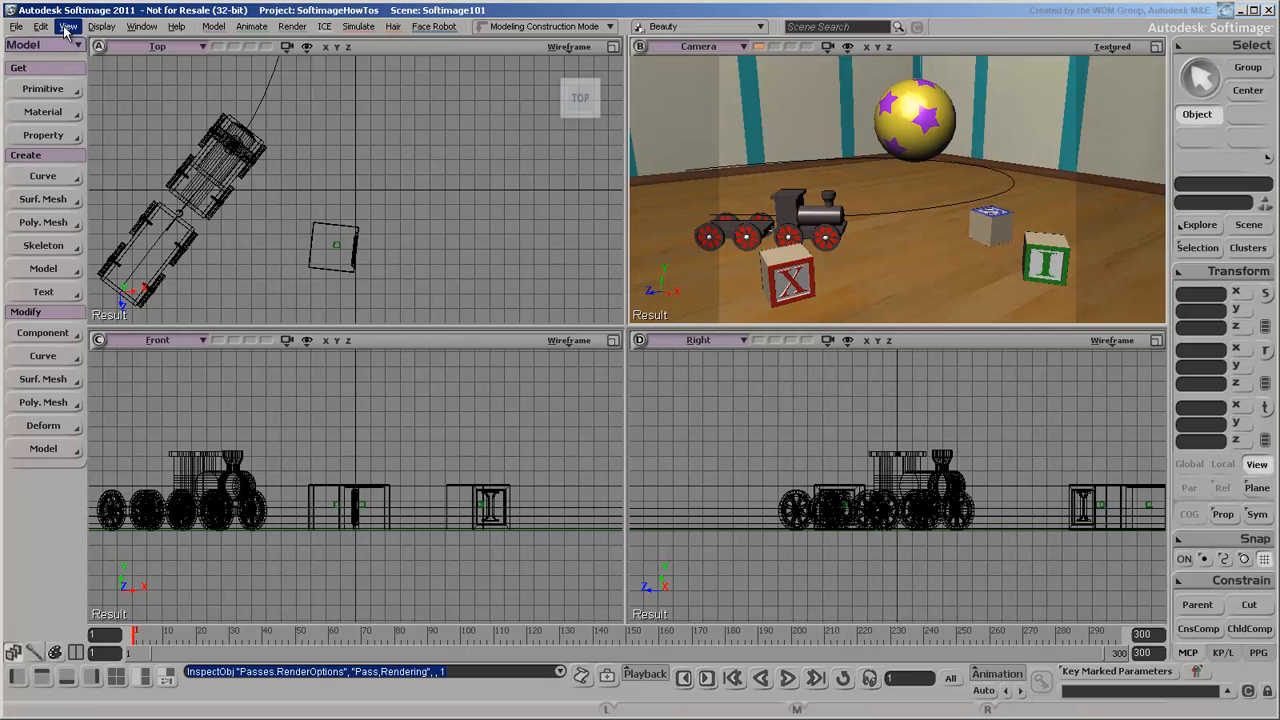
Browse the layout options without changing them, then hide and restore the main shelf.
{"action": "left_click", "coordinate": [70, 27]}
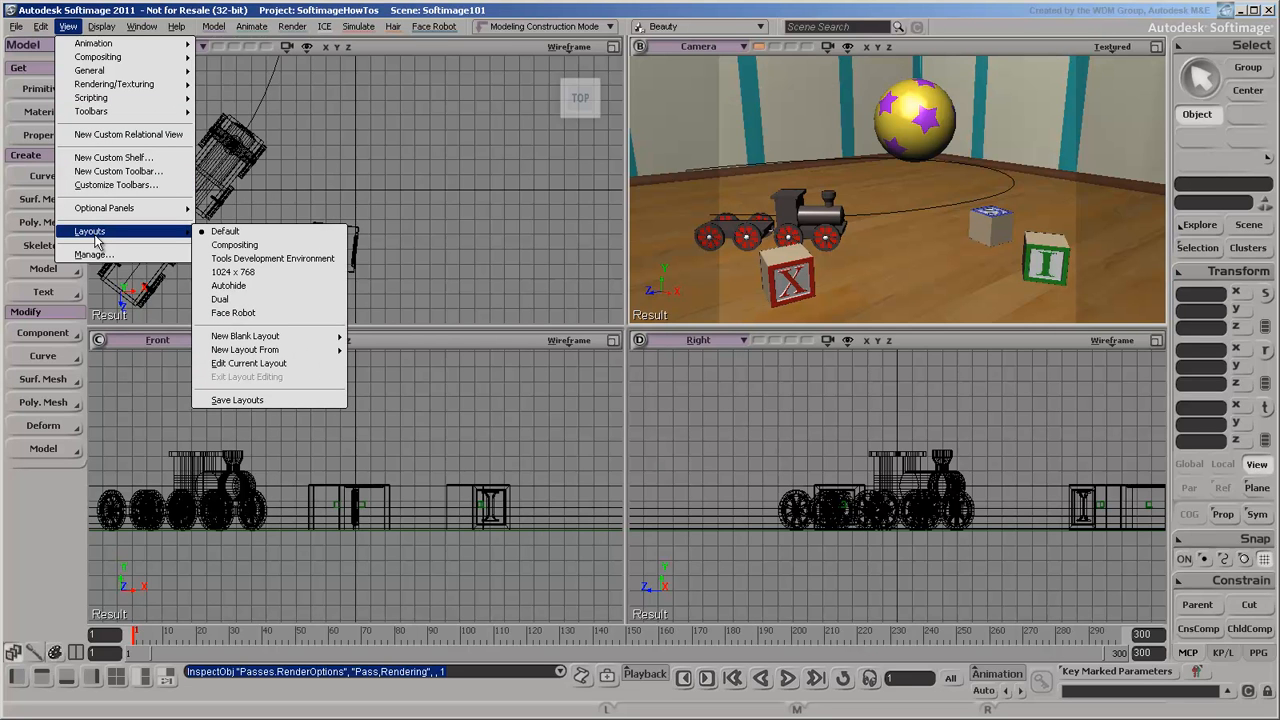
{"action": "left_click", "coordinate": [225, 231]}
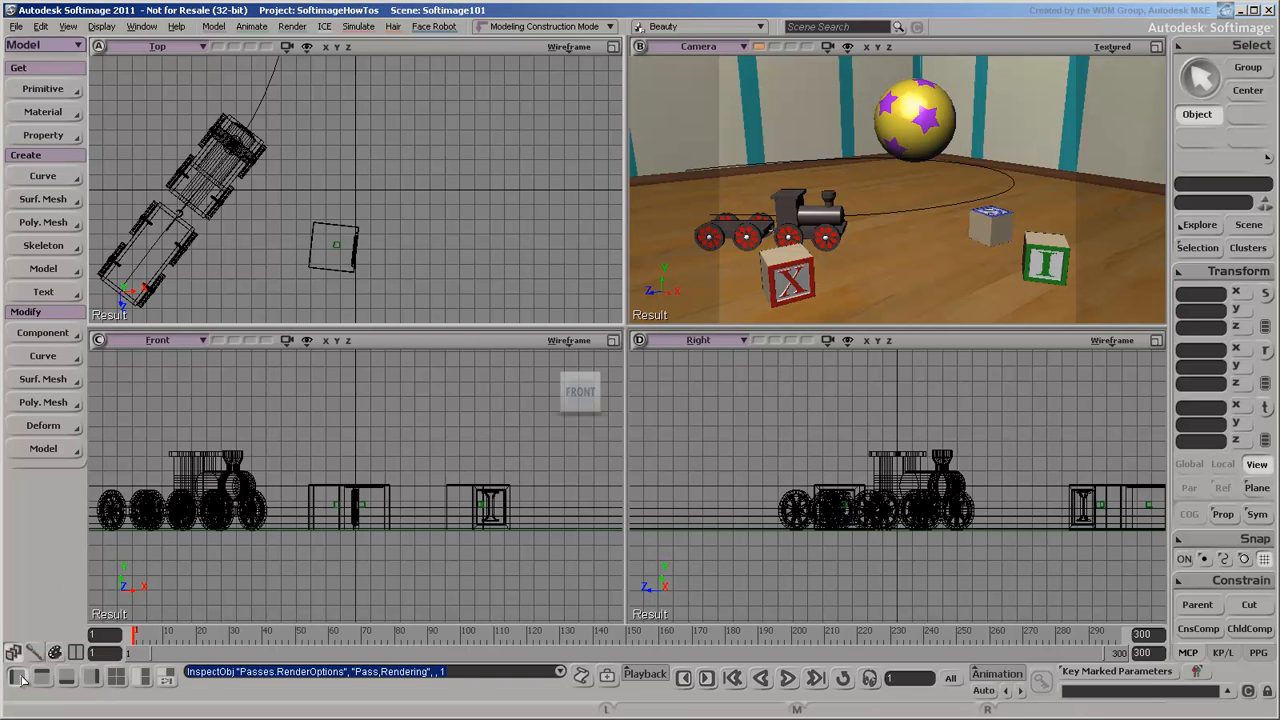
{"action": "left_click", "coordinate": [14, 681]}
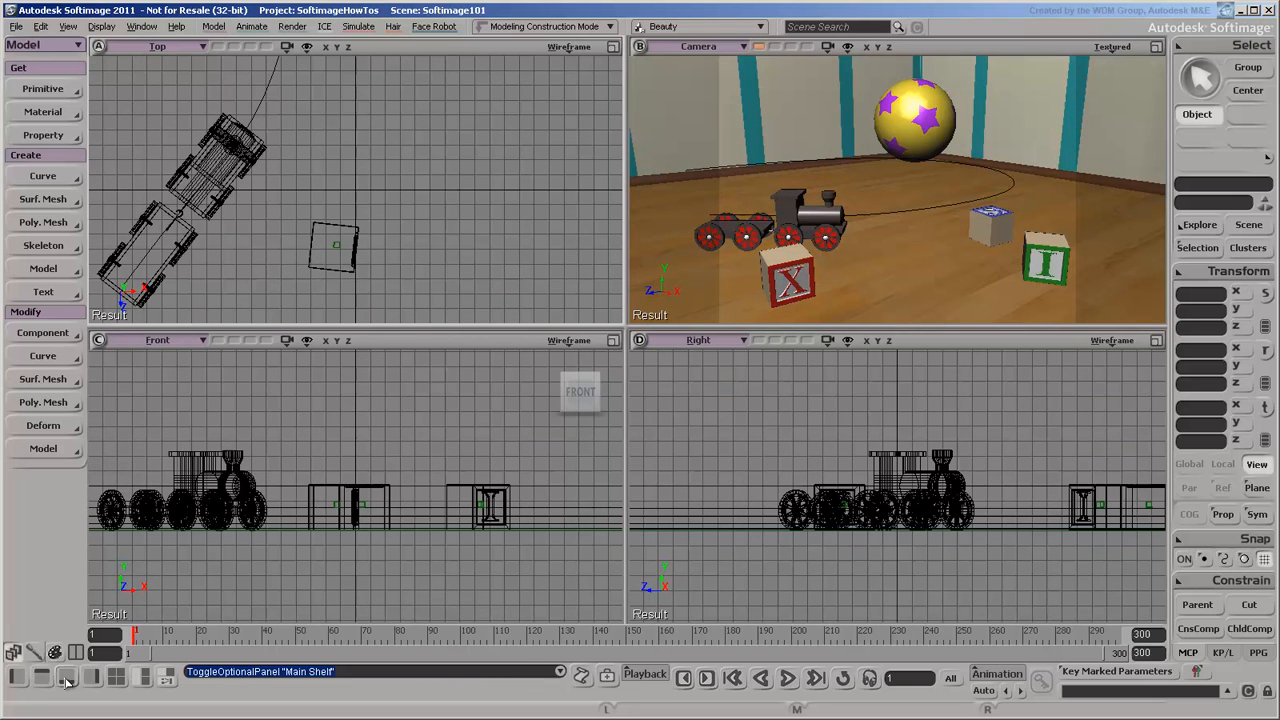
{"action": "mouse_move", "coordinate": [88, 694]}
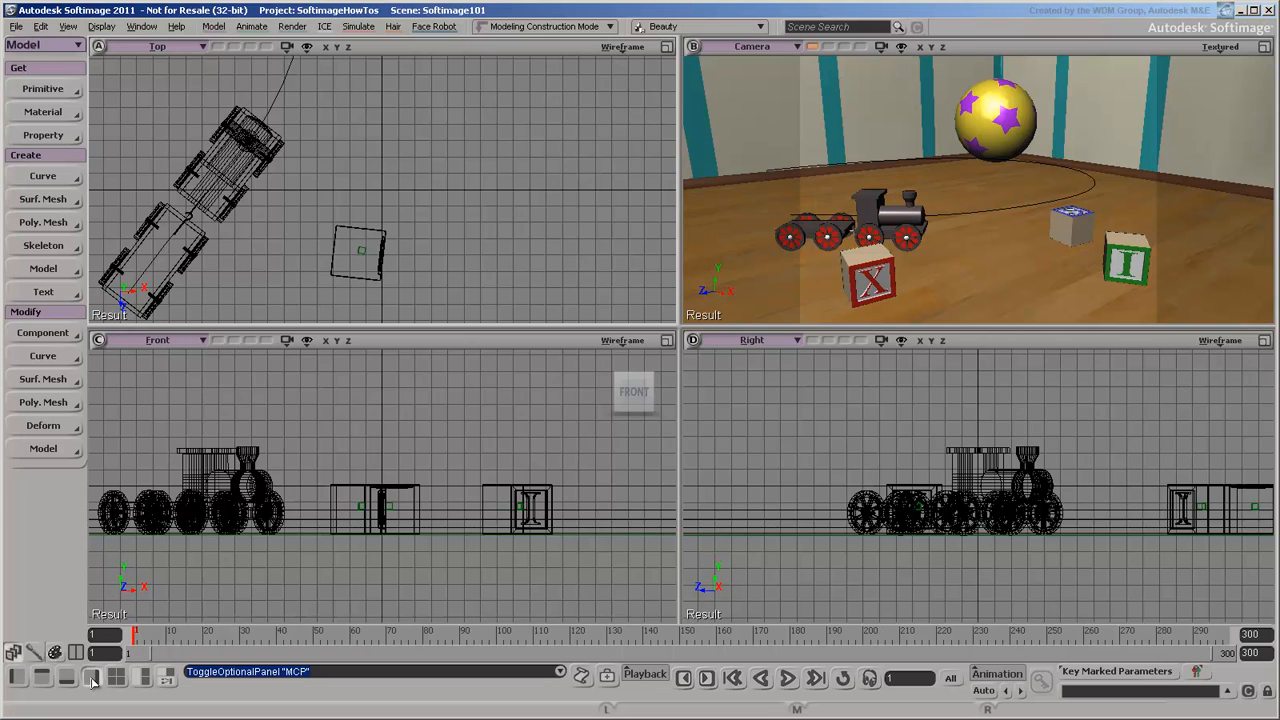
{"action": "left_click", "coordinate": [143, 684]}
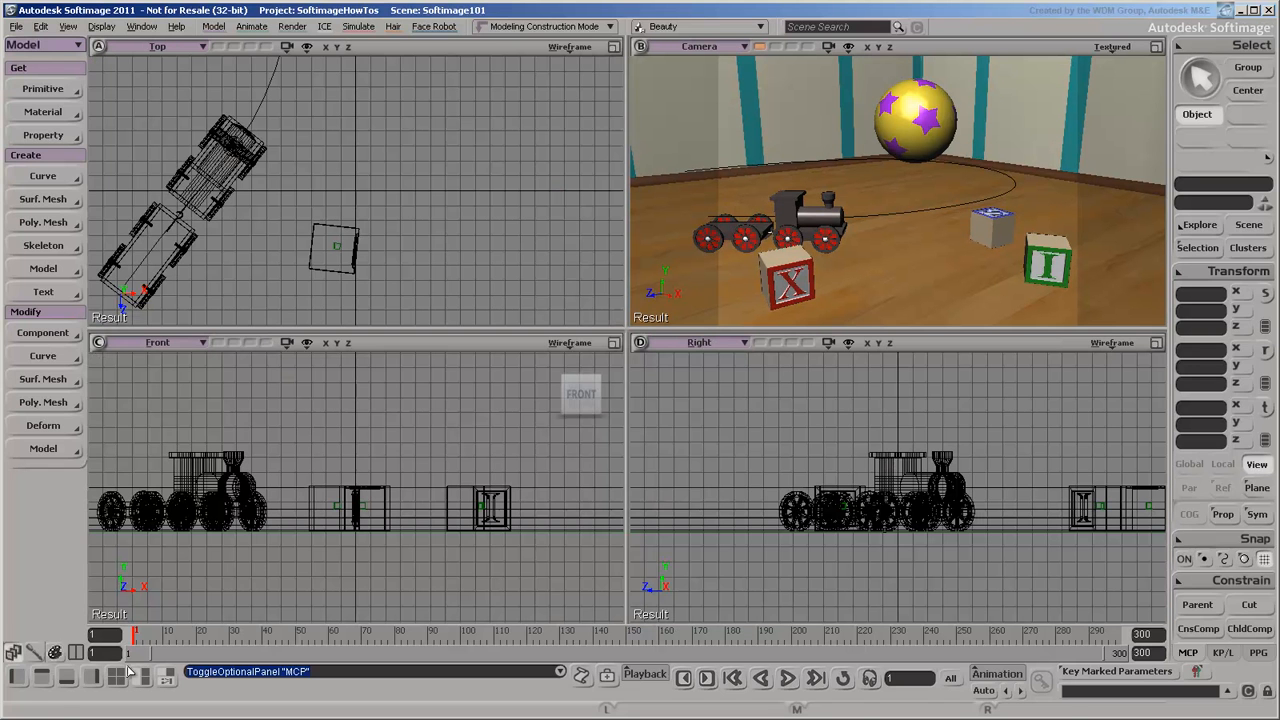
Switch to the rendering tool set and back to modelling, and peek at the animation commands.
{"action": "left_click", "coordinate": [40, 47]}
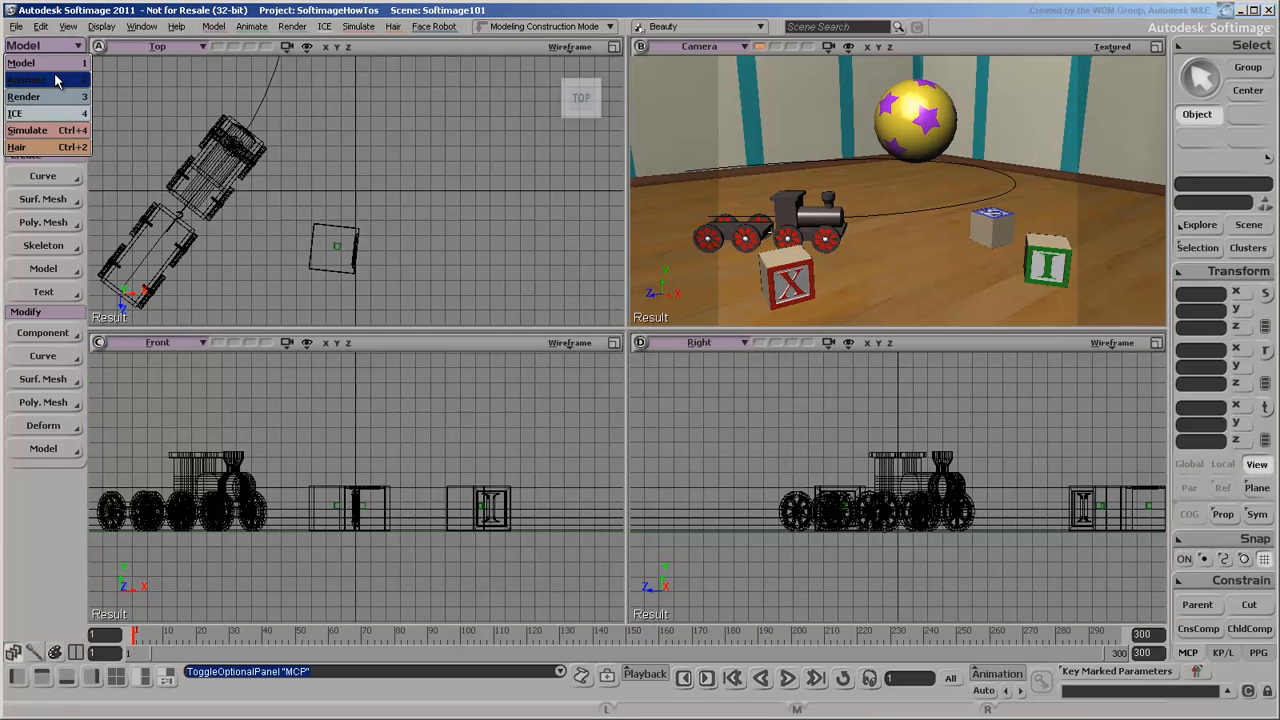
{"action": "left_click", "coordinate": [40, 64]}
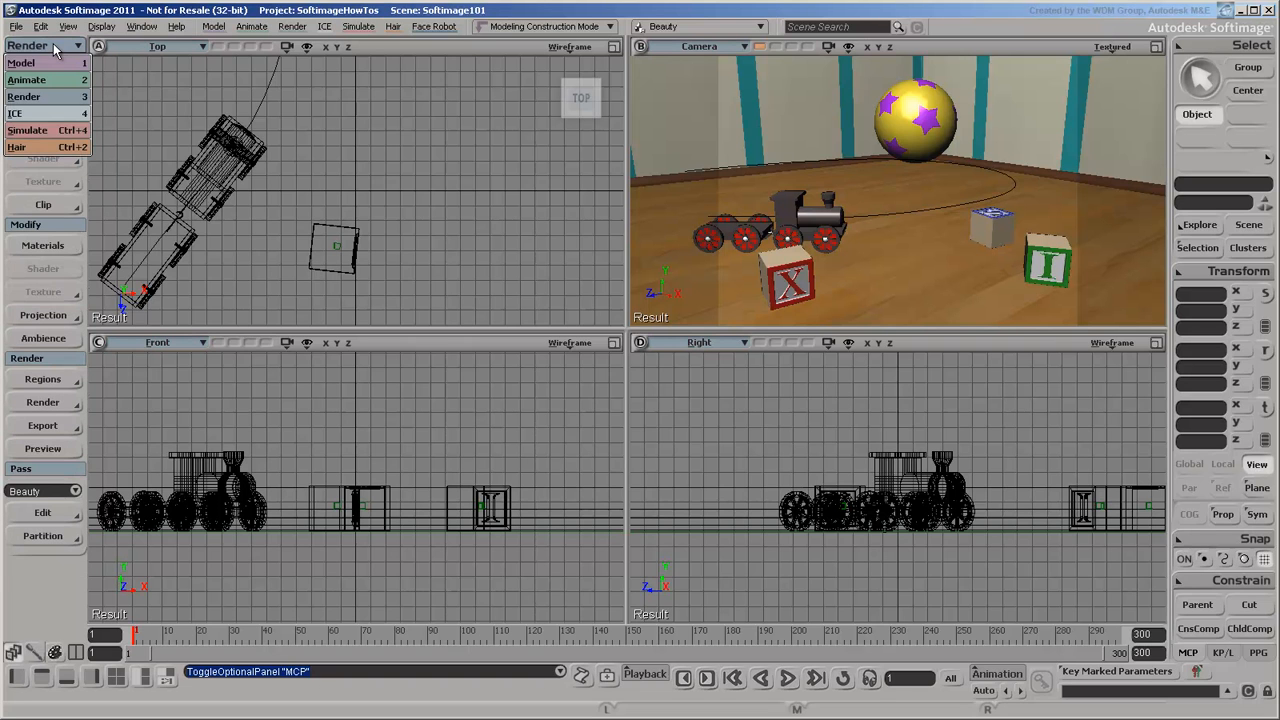
{"action": "left_click", "coordinate": [35, 48]}
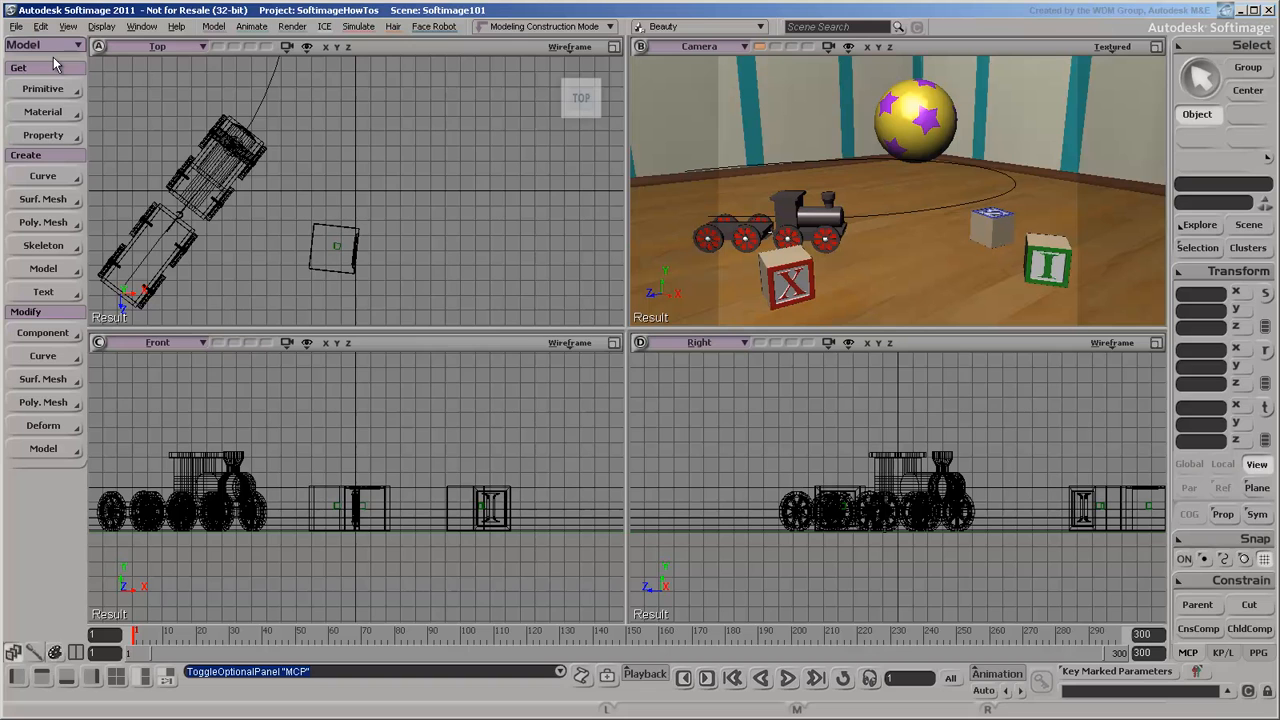
{"action": "mouse_move", "coordinate": [206, 27]}
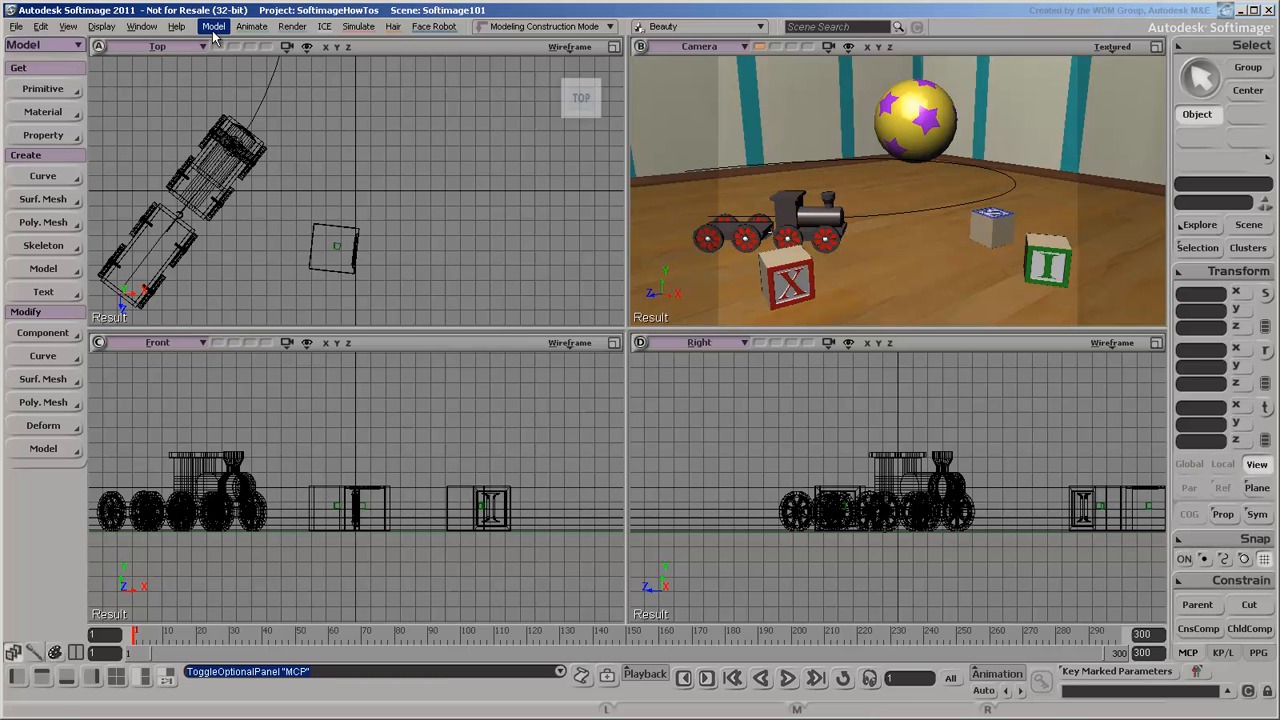
{"action": "left_click", "coordinate": [265, 28]}
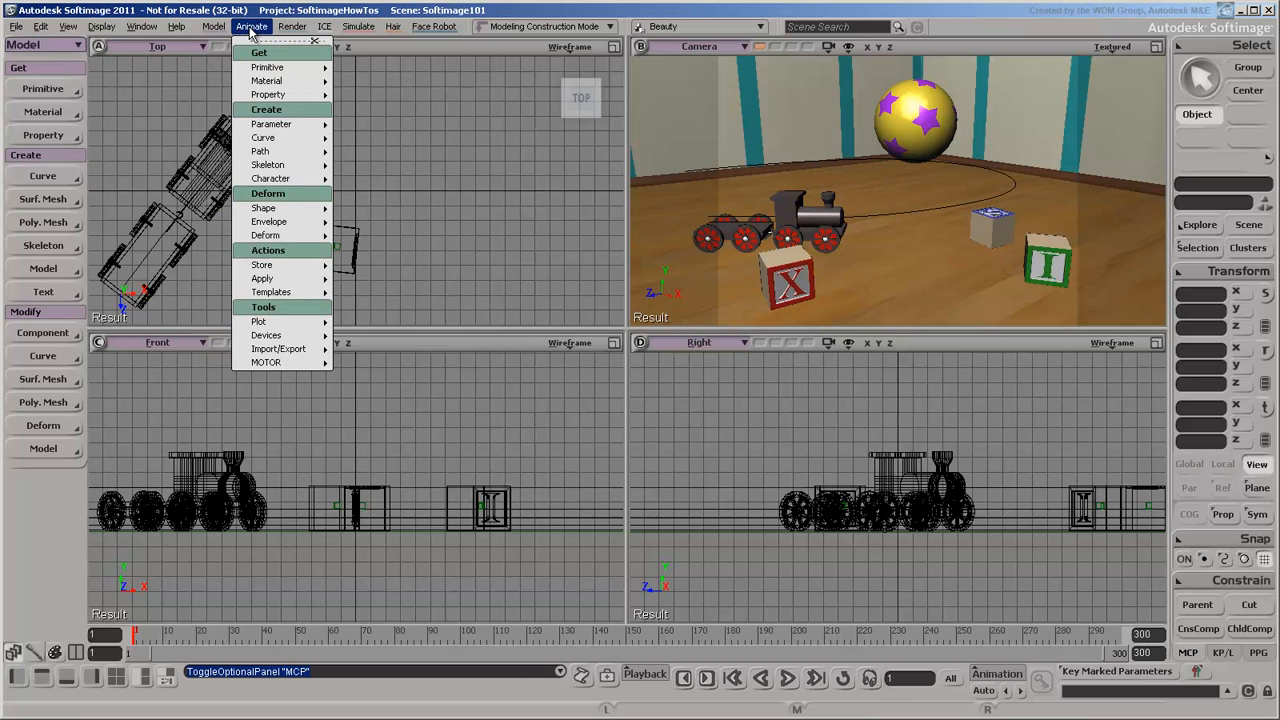
{"action": "left_click", "coordinate": [323, 26]}
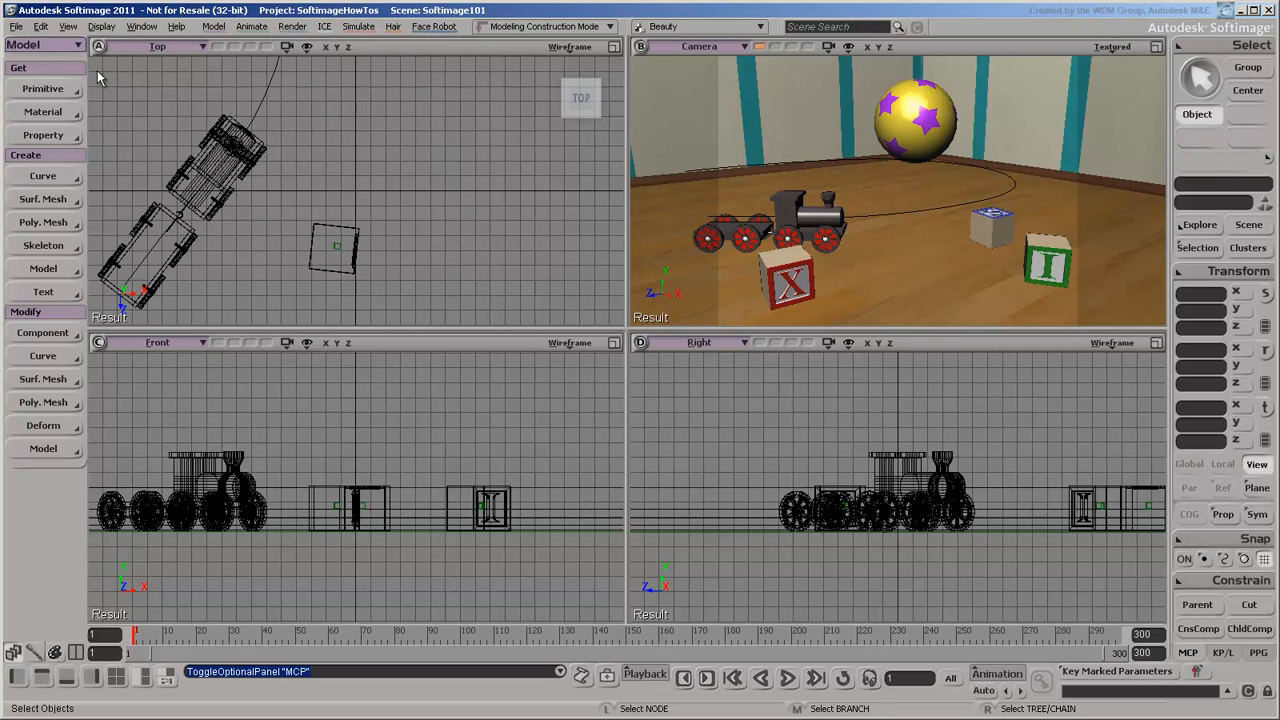
Float the primitive list and close it, then open and dismiss the engine's context menu.
{"action": "left_click", "coordinate": [40, 88]}
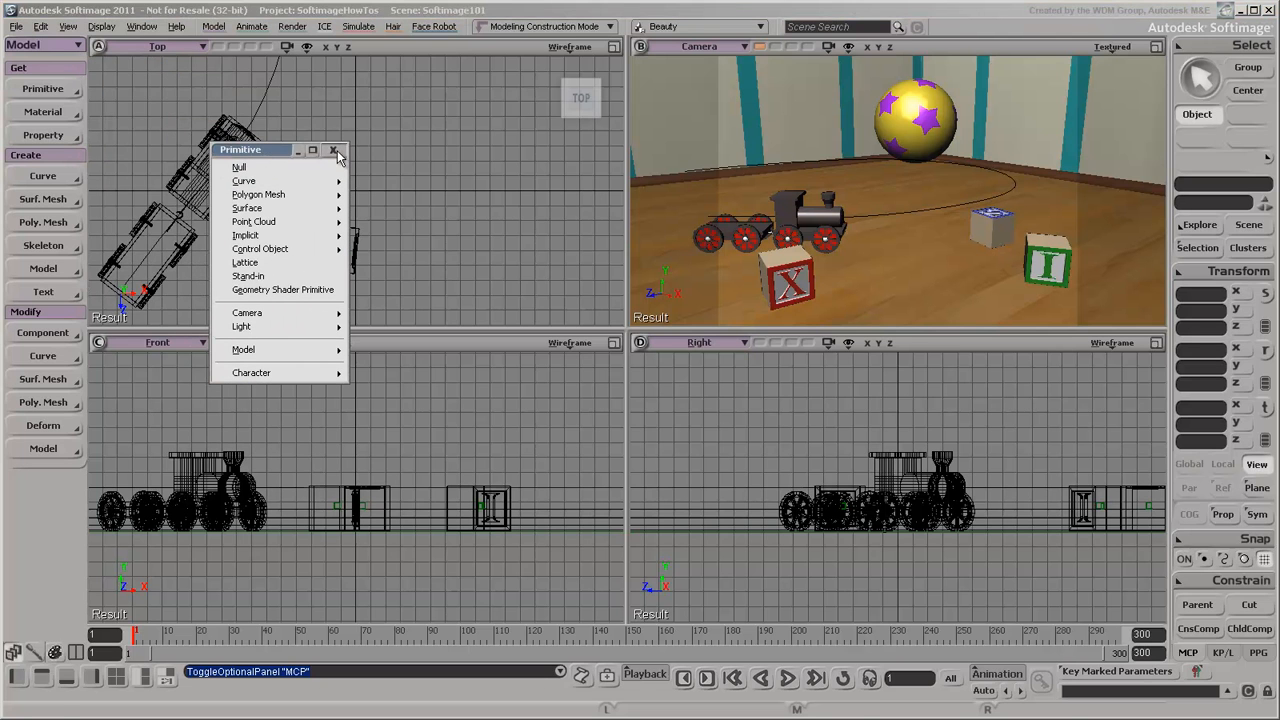
{"action": "left_click", "coordinate": [335, 150]}
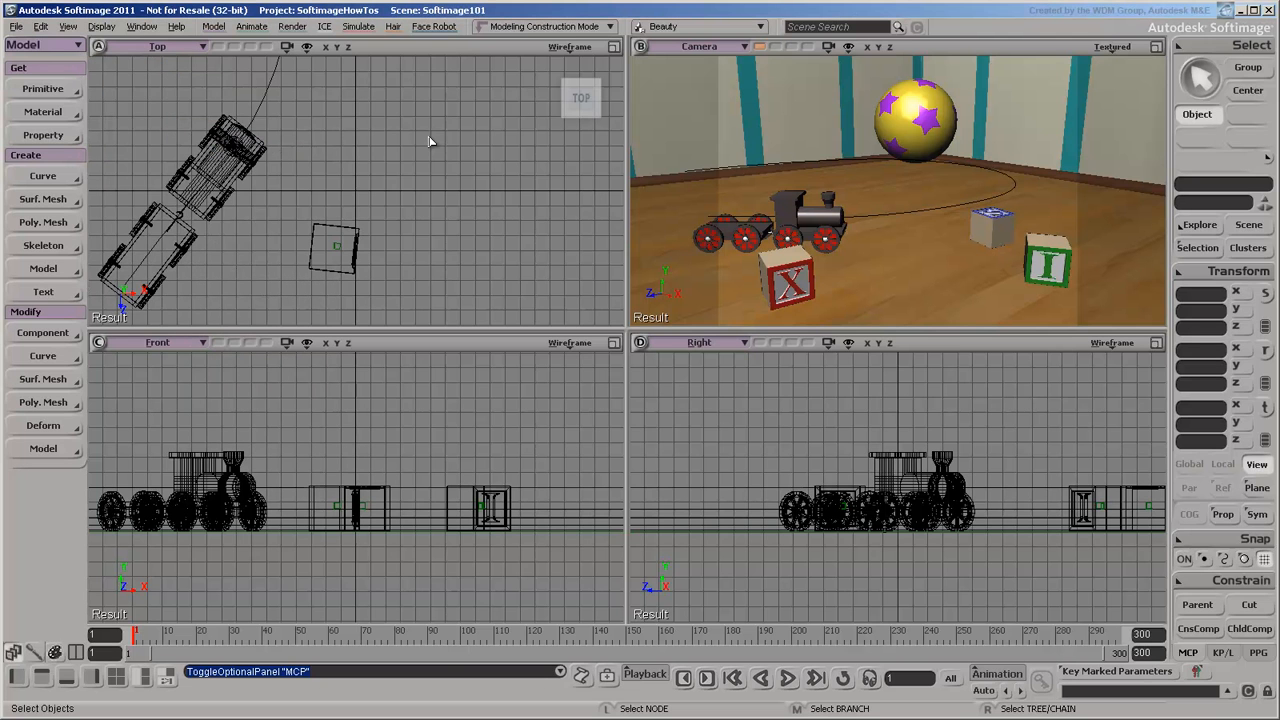
{"action": "right_click", "coordinate": [430, 142]}
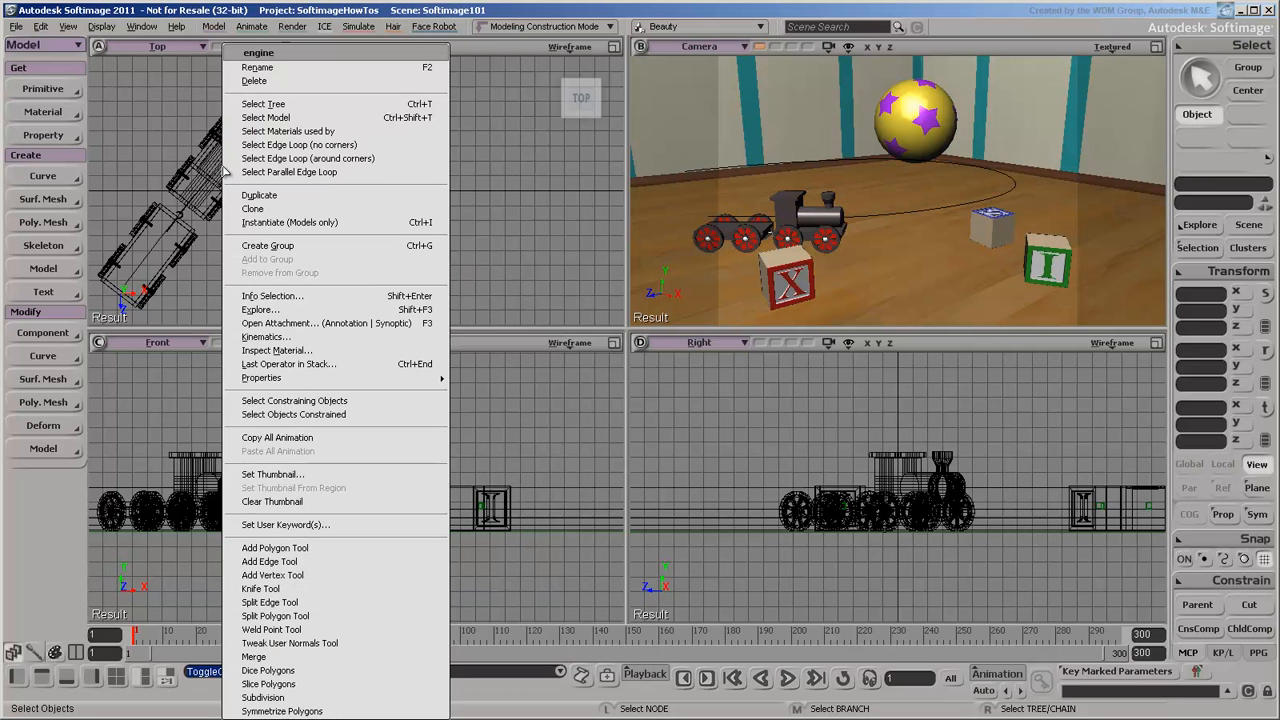
{"action": "mouse_move", "coordinate": [511, 154]}
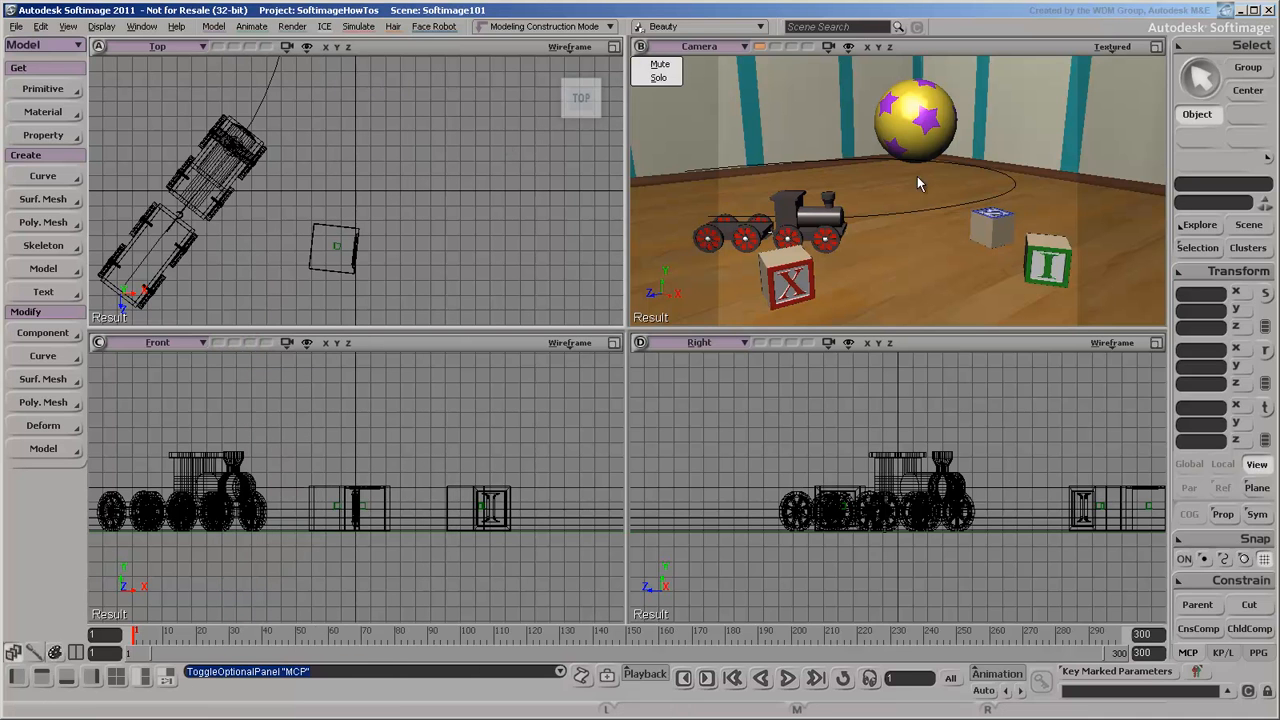
{"action": "left_click", "coordinate": [1256, 488]}
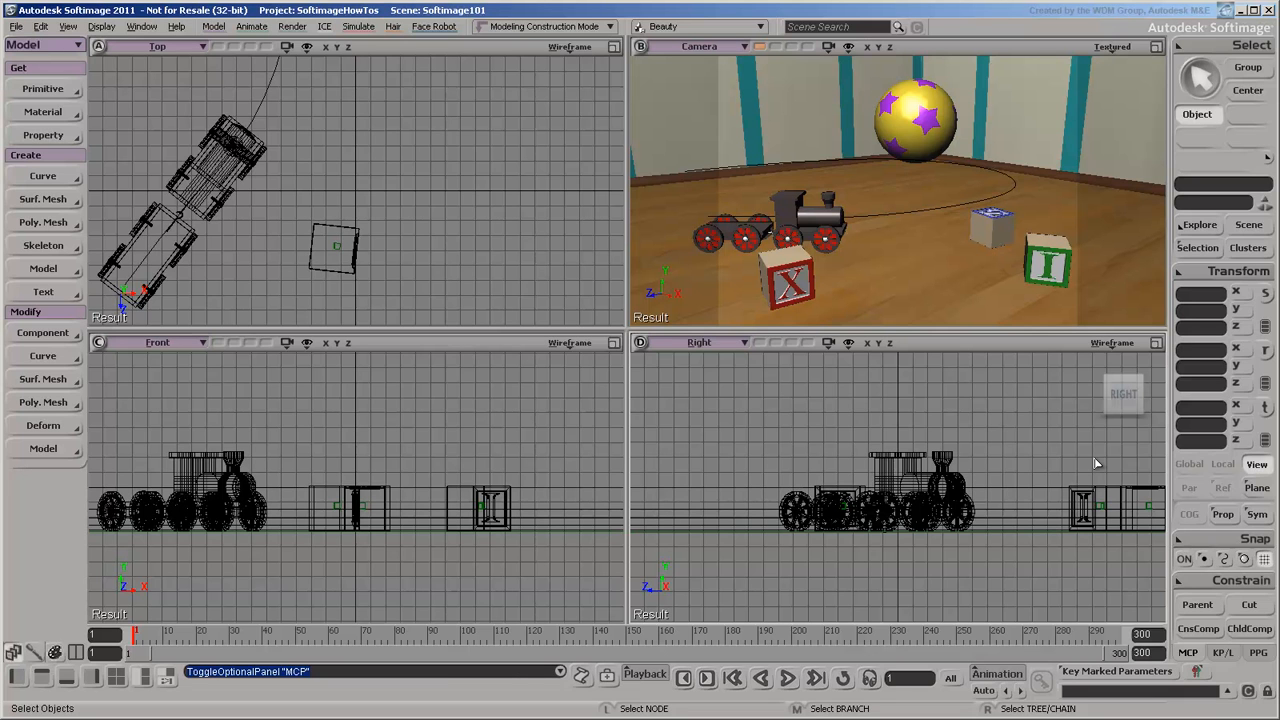
{"action": "mouse_move", "coordinate": [413, 166]}
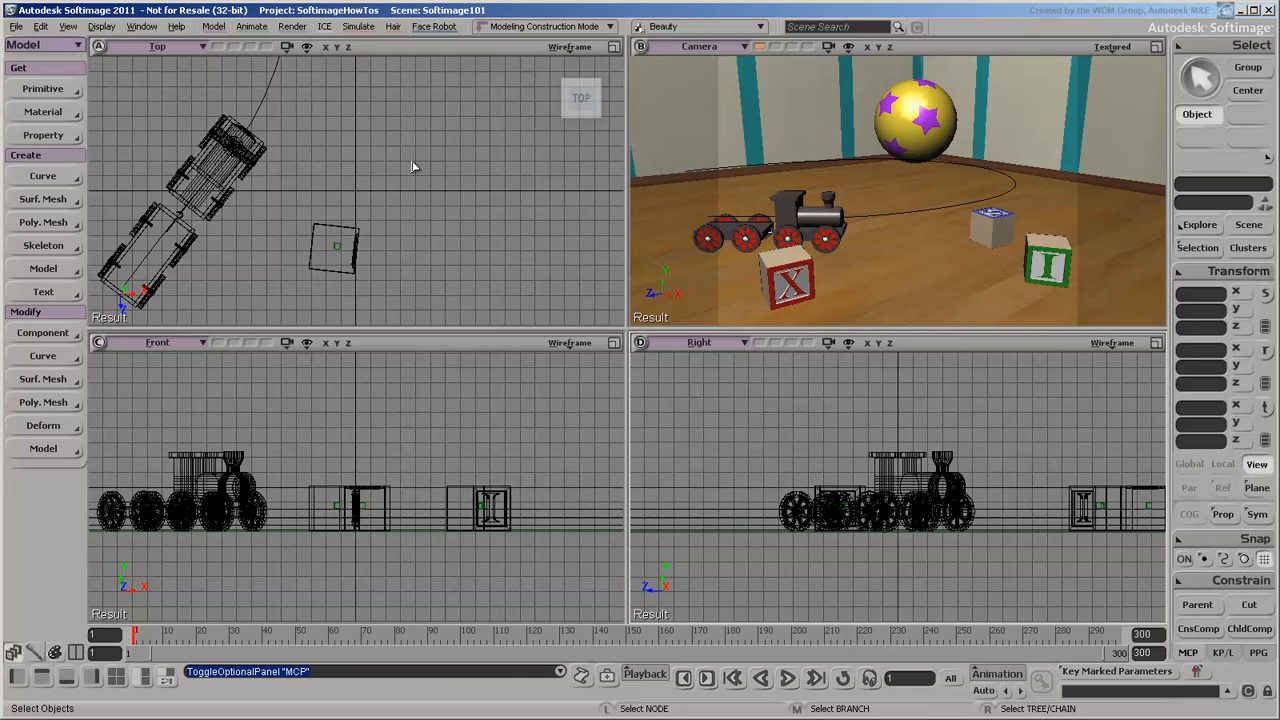
Create a polygon mesh cylinder, shrink its radius to 3.581 and set 32 U subdivisions.
{"action": "left_click", "coordinate": [40, 89]}
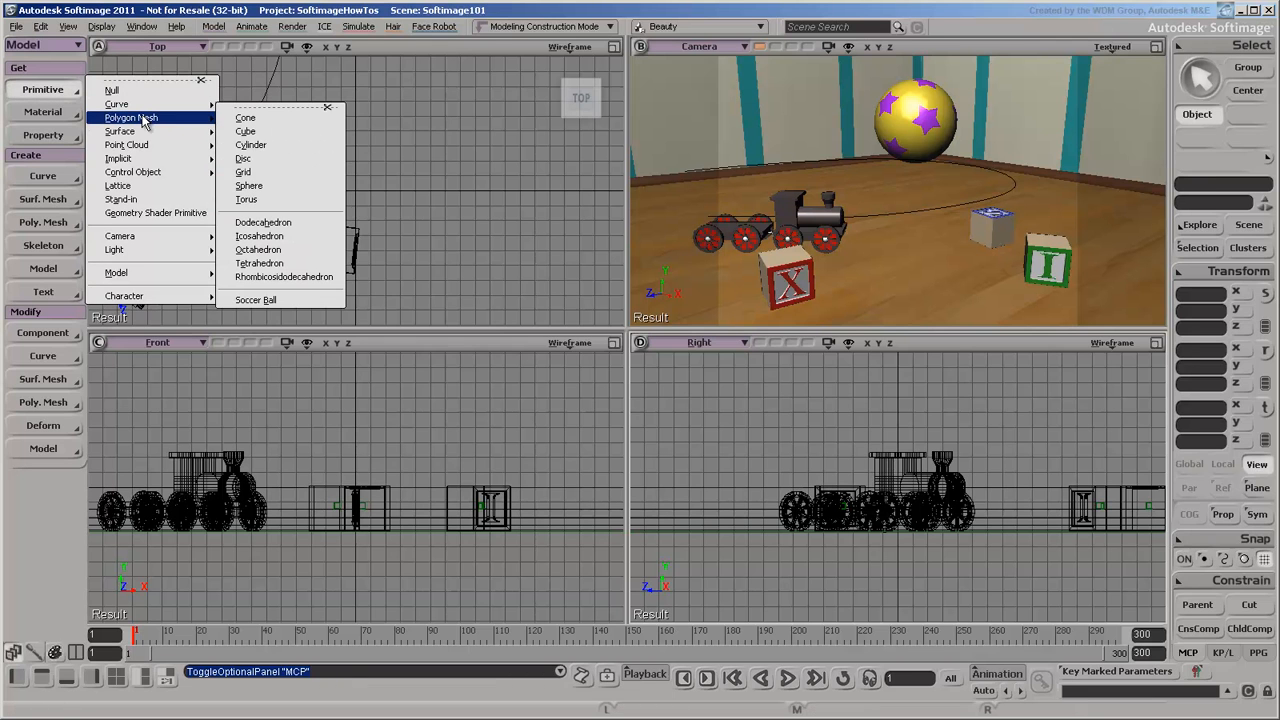
{"action": "left_click", "coordinate": [250, 144]}
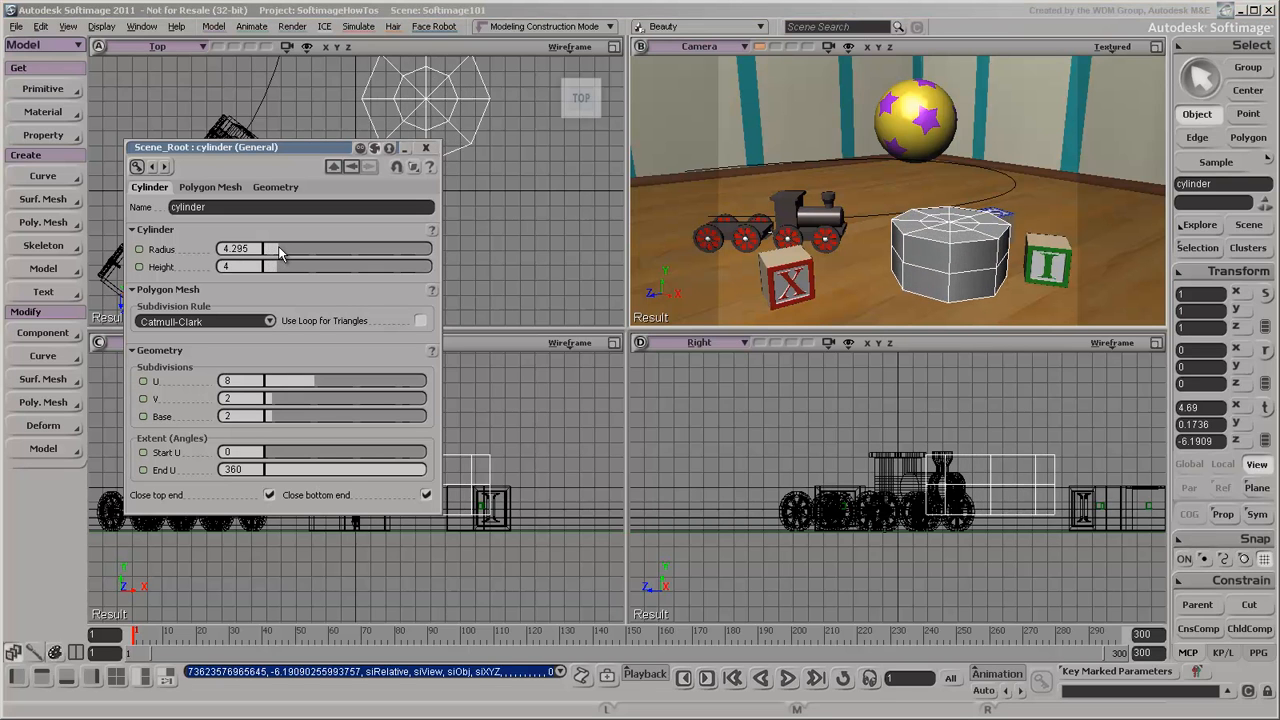
{"action": "left_click_drag", "start_coordinate": [270, 249], "coordinate": [255, 249]}
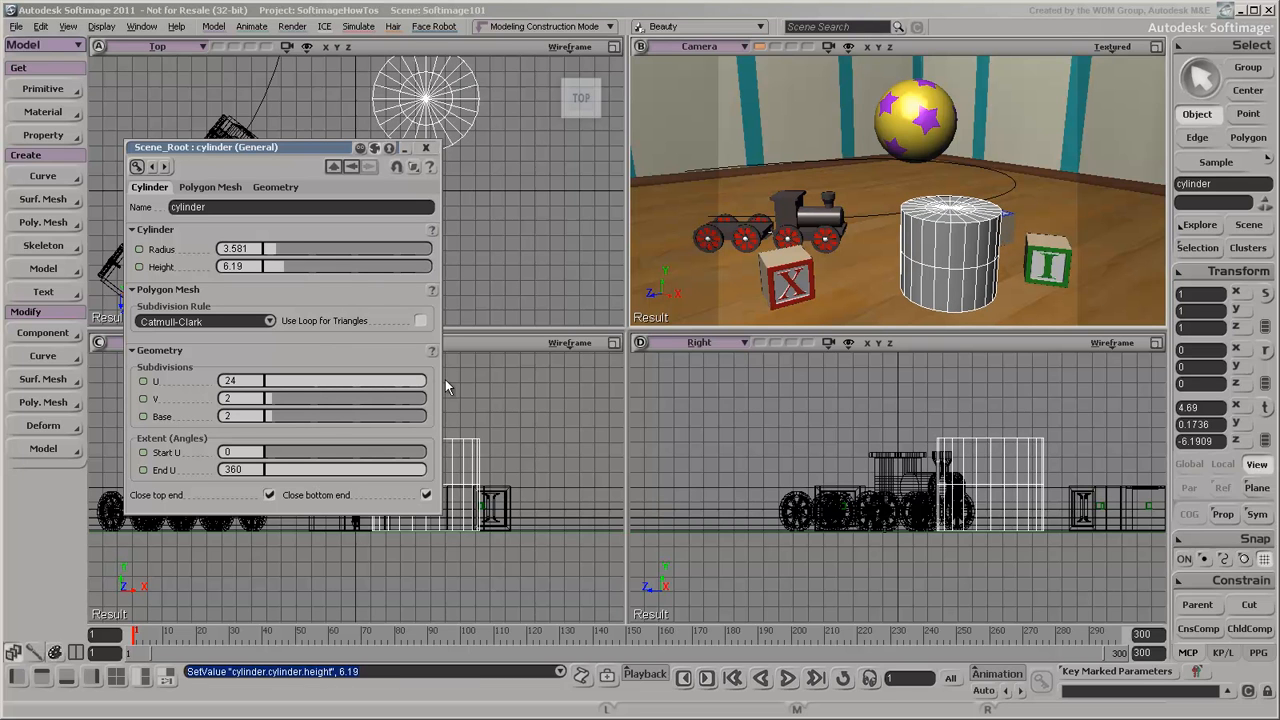
{"action": "left_click", "coordinate": [235, 381]}
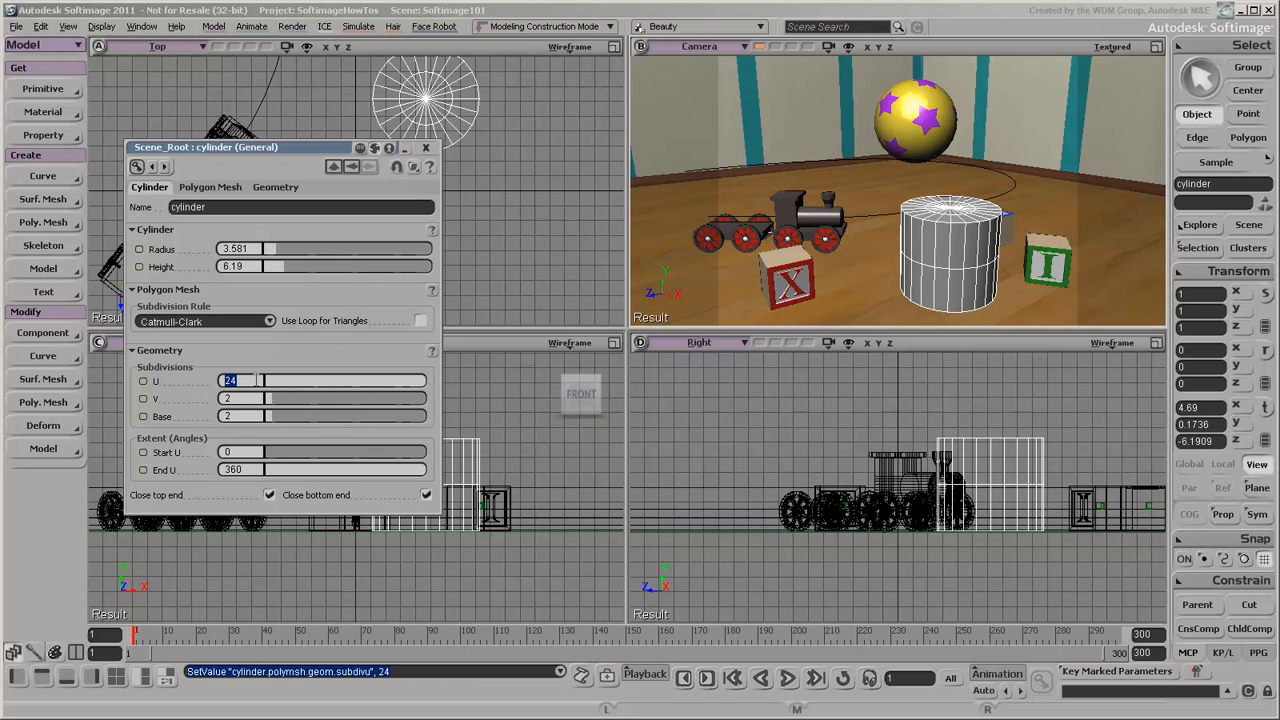
{"action": "type", "text": "32"}
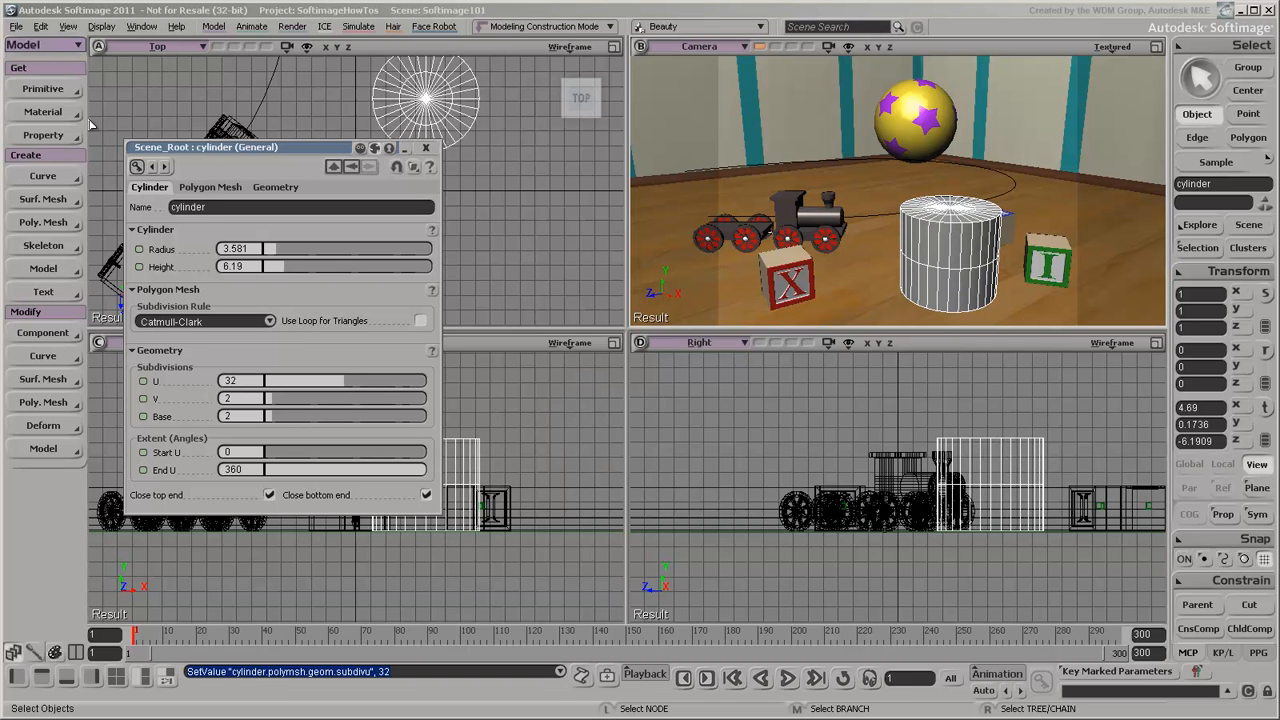
Add another slender polygon mesh cylinder between the train and the X block.
{"action": "left_click", "coordinate": [40, 89]}
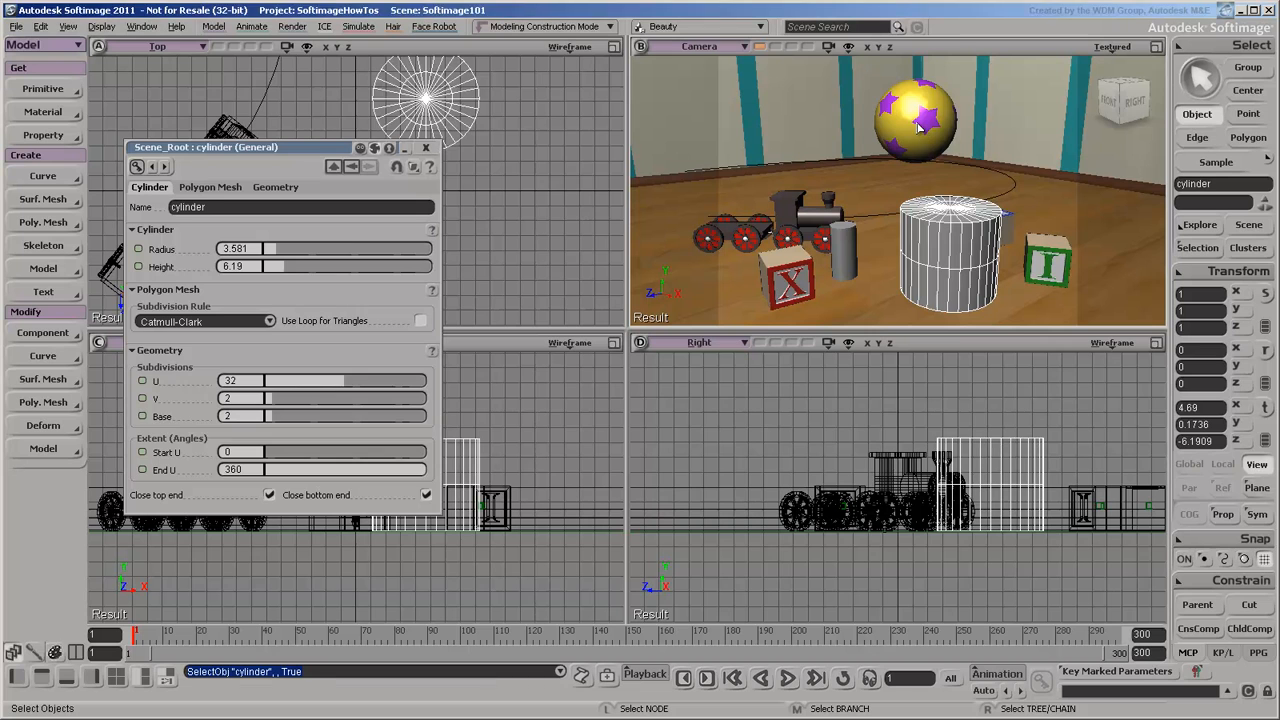
Select both cylinders and adjust their shared height and radius together.
{"action": "left_click", "coordinate": [920, 120]}
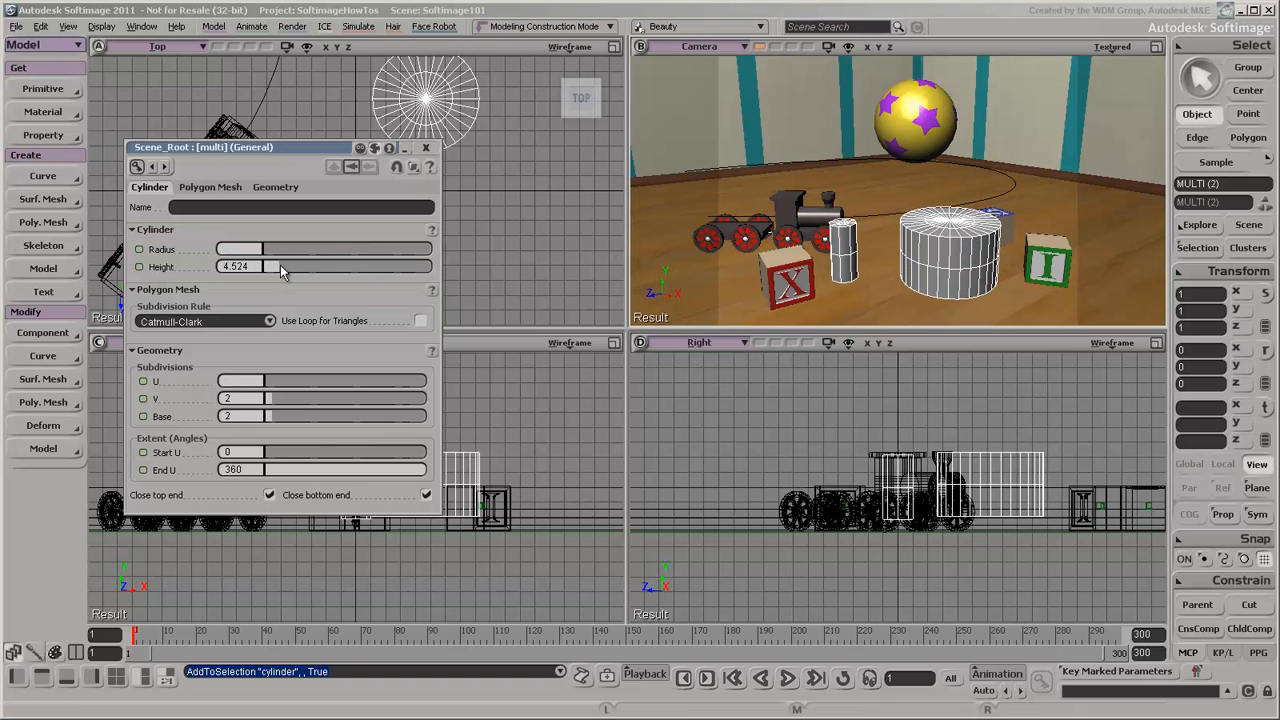
{"action": "left_click_drag", "start_coordinate": [270, 266], "coordinate": [285, 266]}
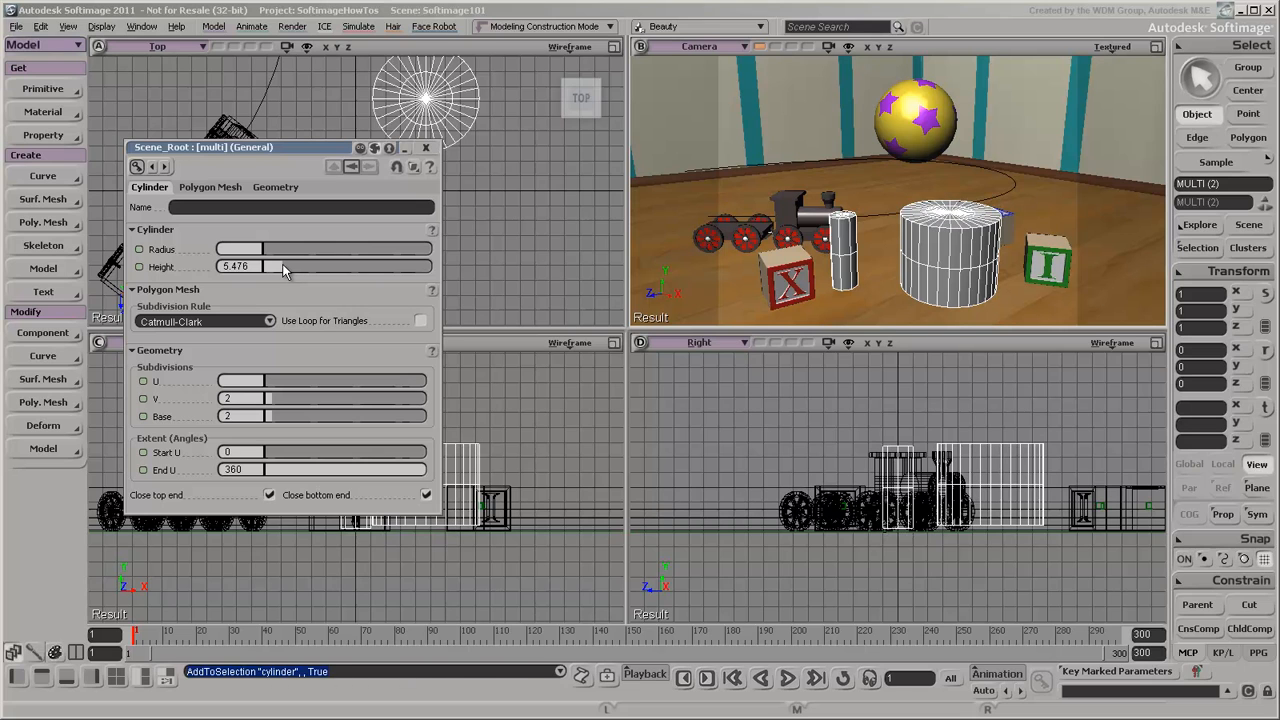
{"action": "left_click", "coordinate": [390, 147]}
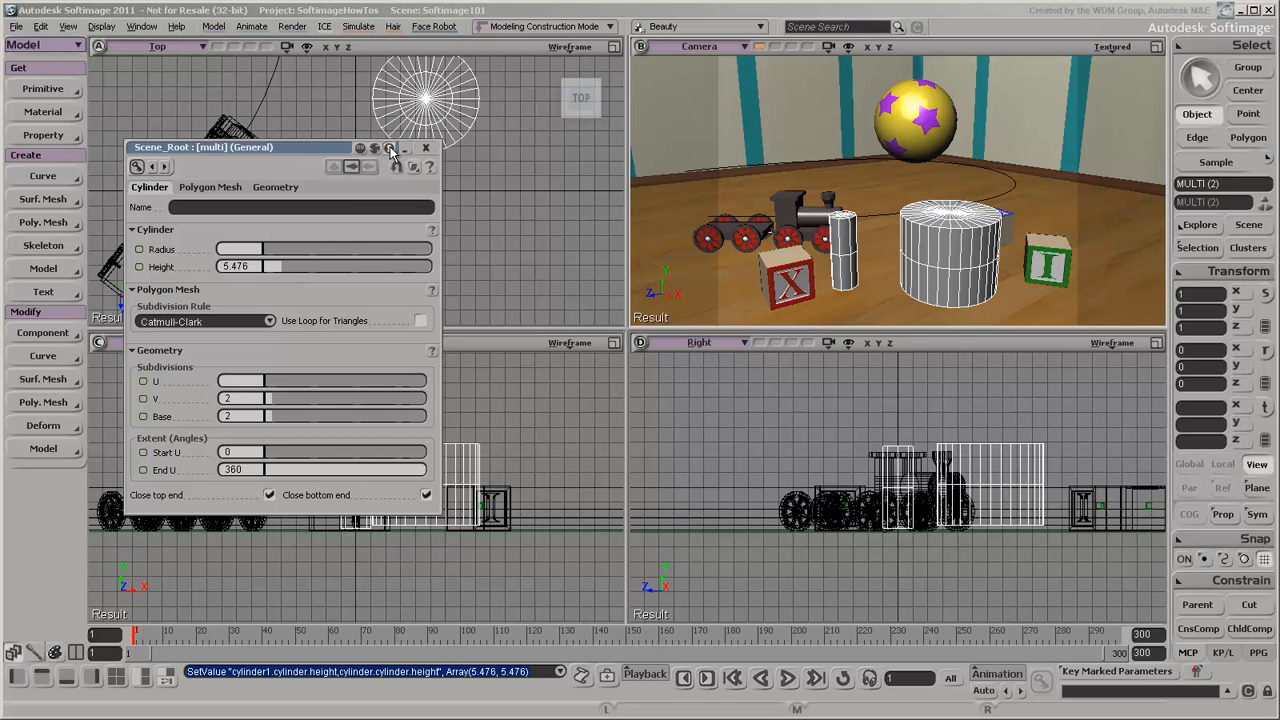
{"action": "left_click", "coordinate": [918, 115]}
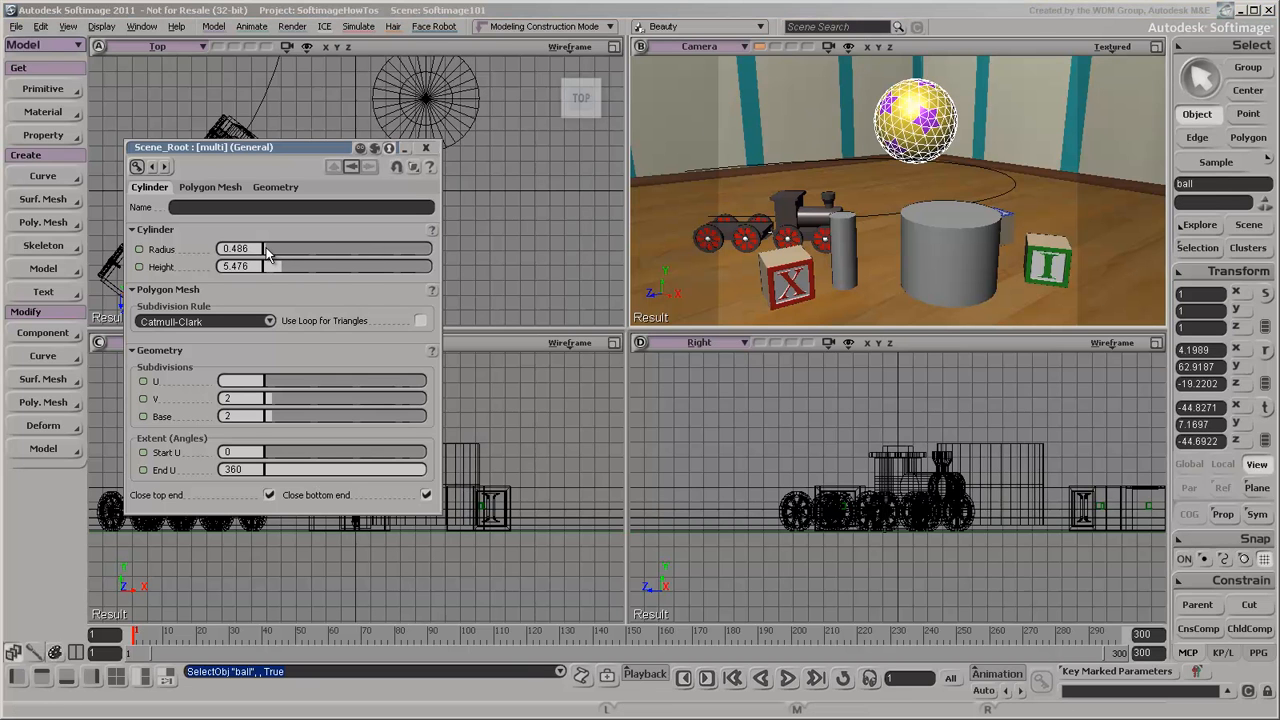
{"action": "left_click_drag", "start_coordinate": [265, 249], "coordinate": [290, 249]}
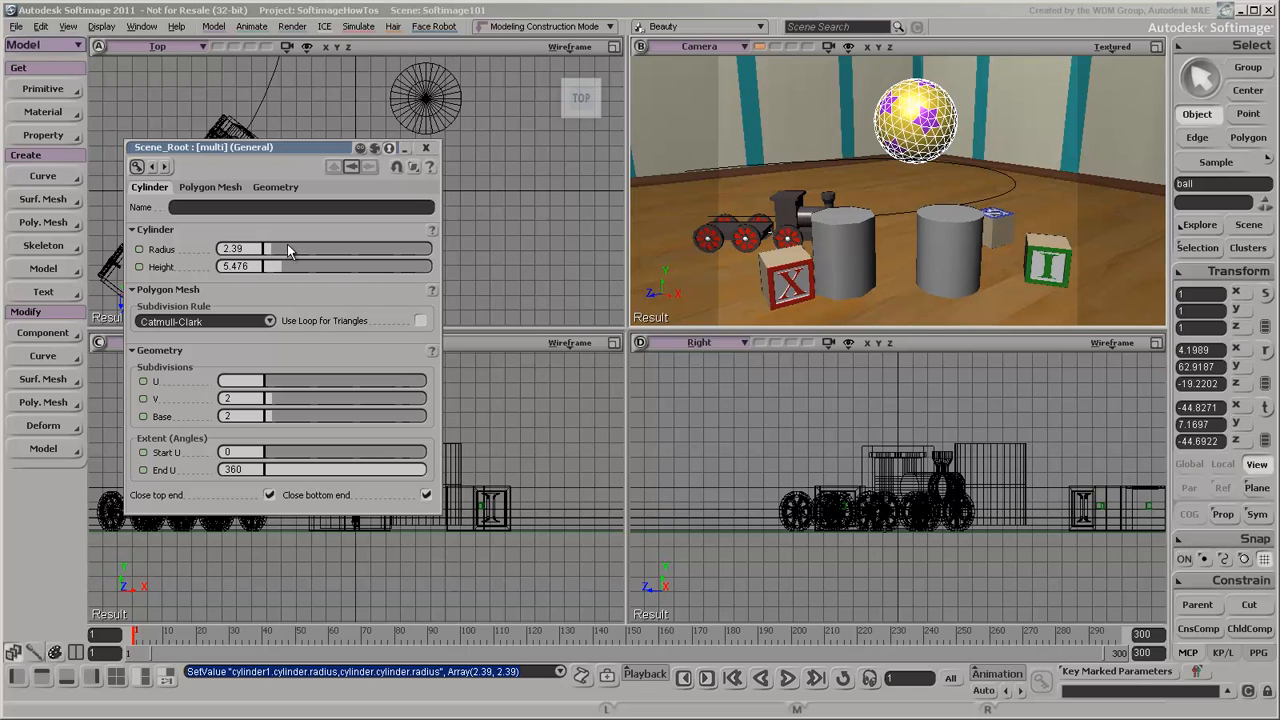
Check the Load/Save Preset options, then review the Polygon Mesh and Geometry tabs.
{"action": "left_click", "coordinate": [411, 166]}
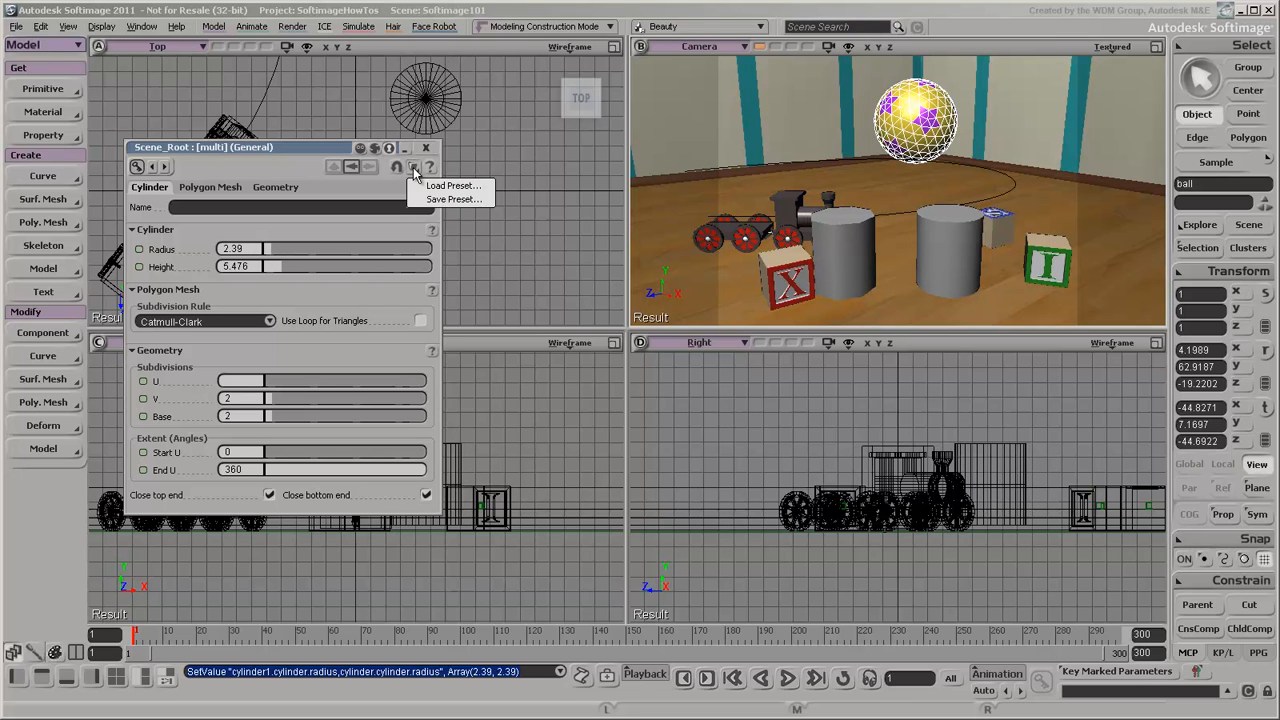
{"action": "left_click", "coordinate": [210, 187]}
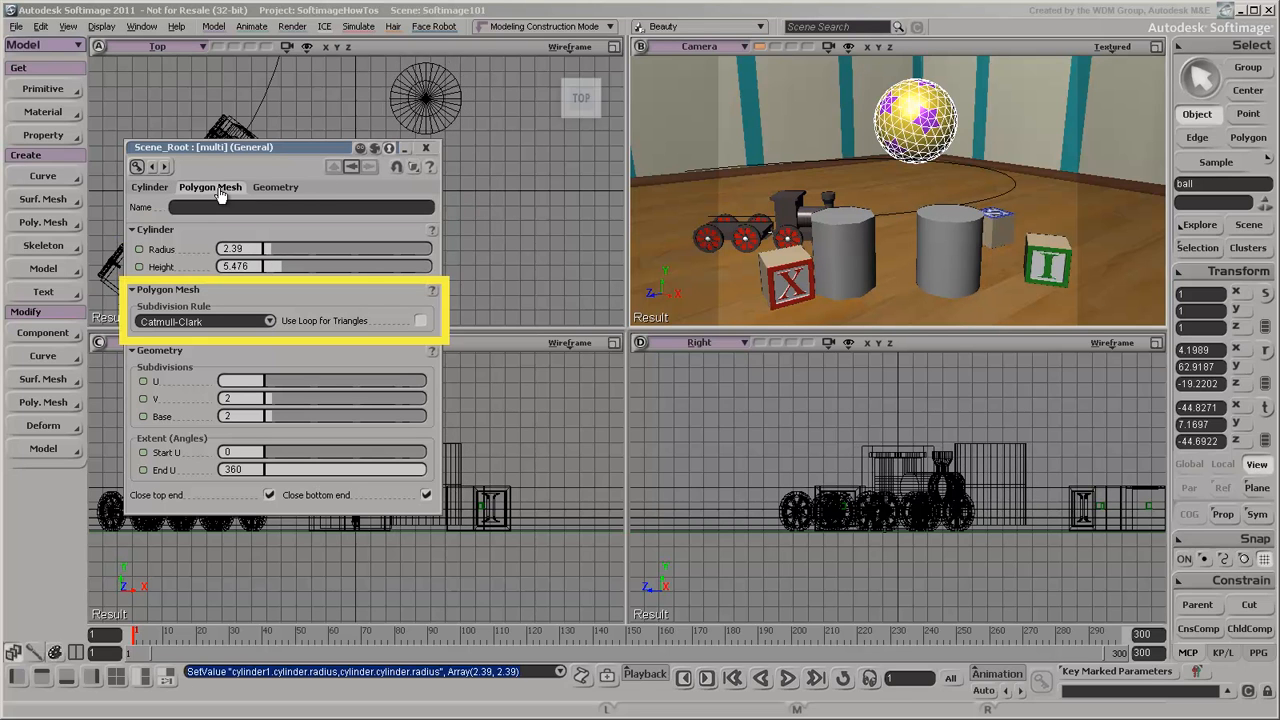
{"action": "left_click", "coordinate": [275, 187]}
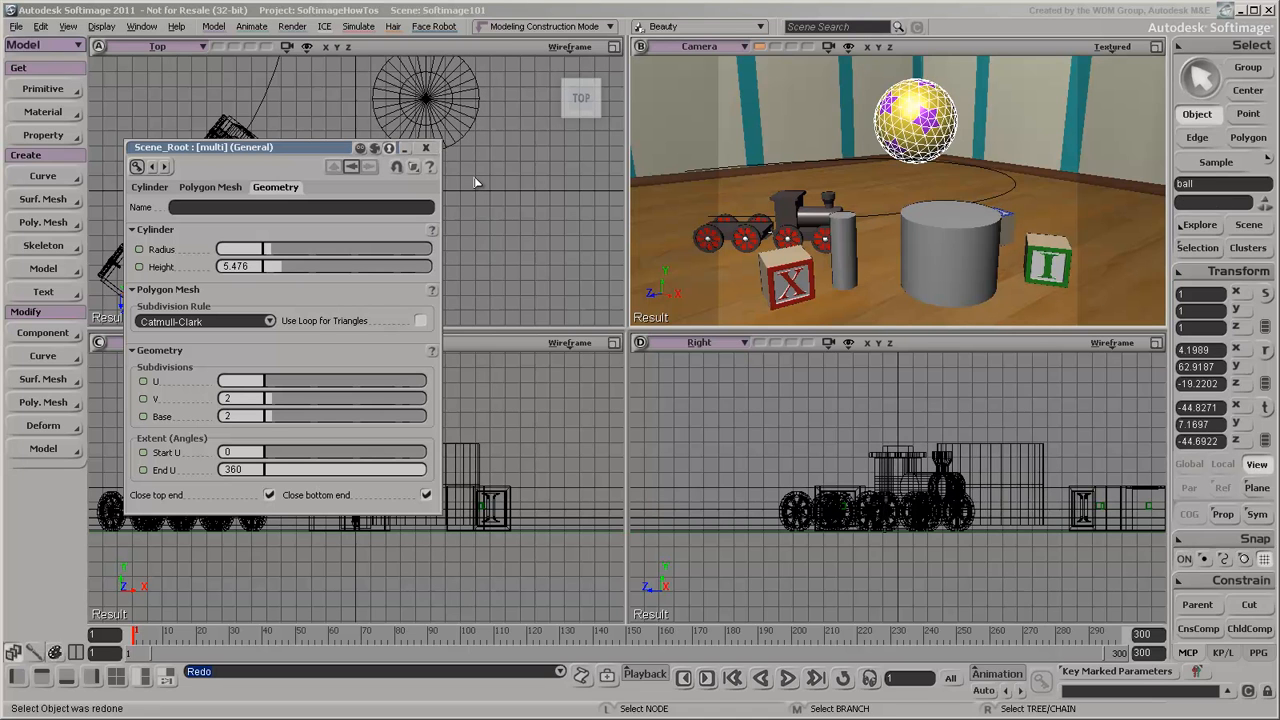
Cycle the property page arrows to one cylinder's own page, showing radius 3.581 and 32 U.
{"action": "left_click", "coordinate": [351, 167]}
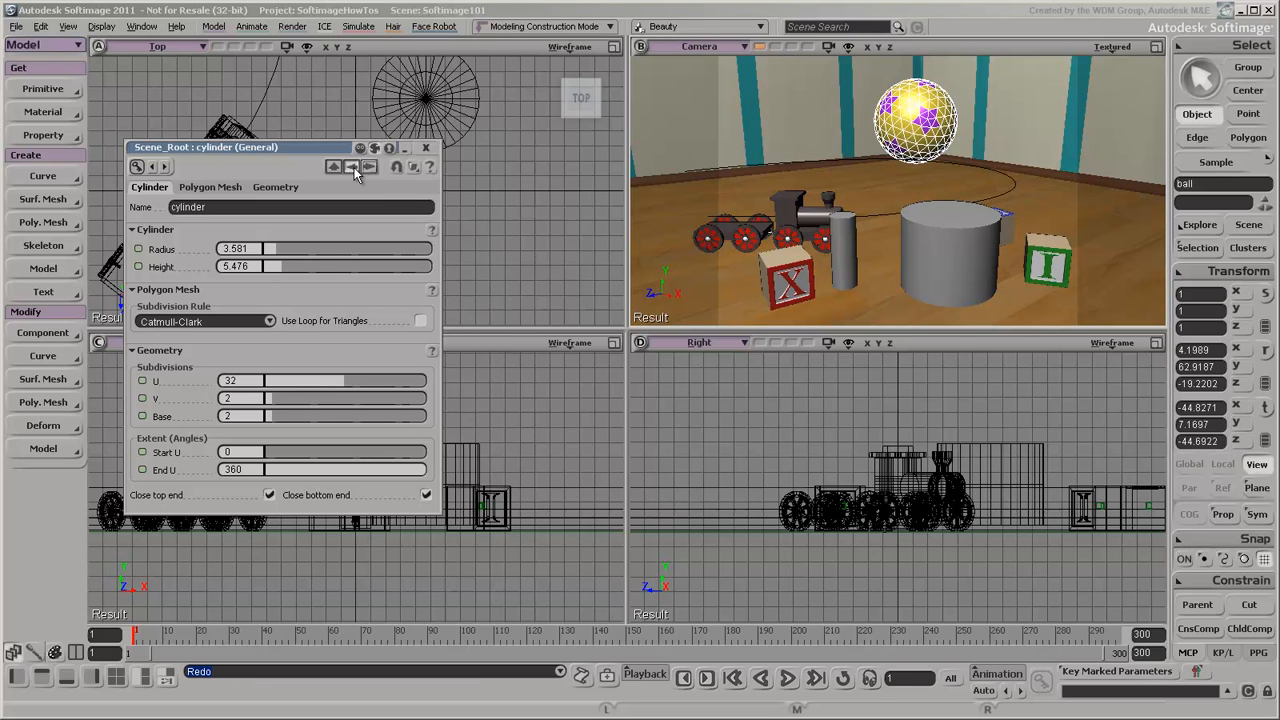
{"action": "left_click", "coordinate": [352, 166]}
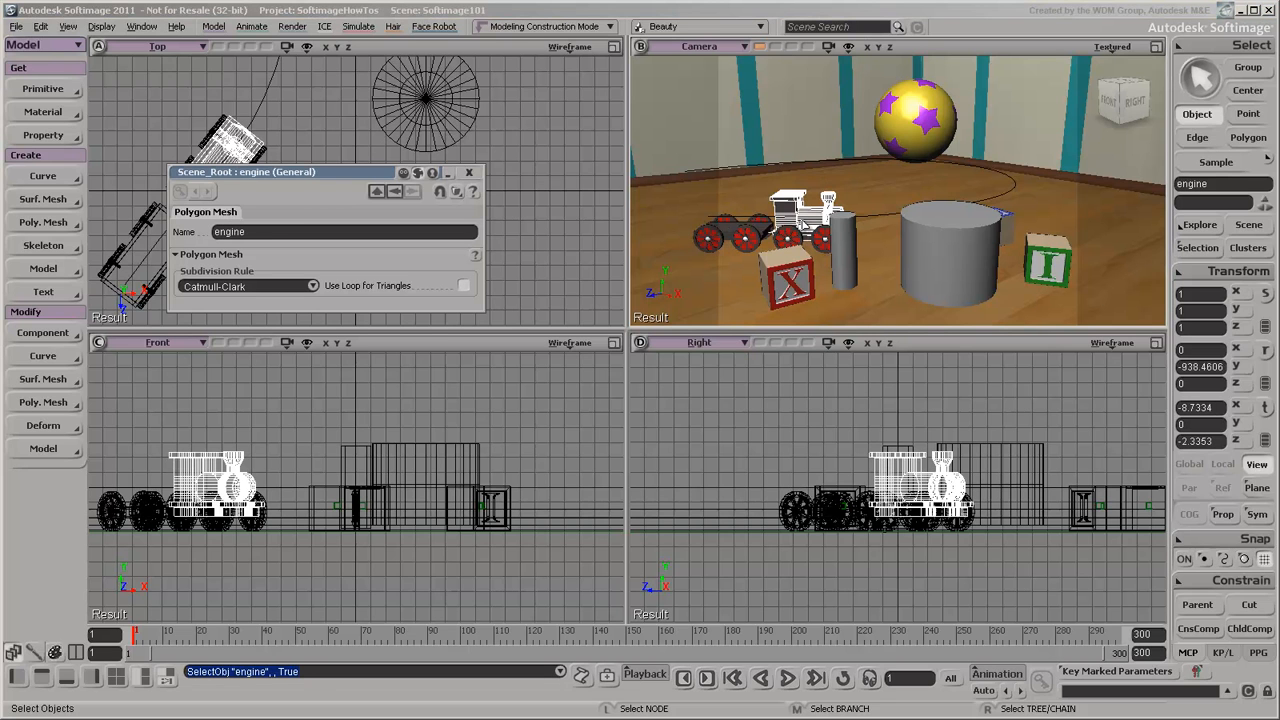
{"action": "mouse_move", "coordinate": [1101, 211]}
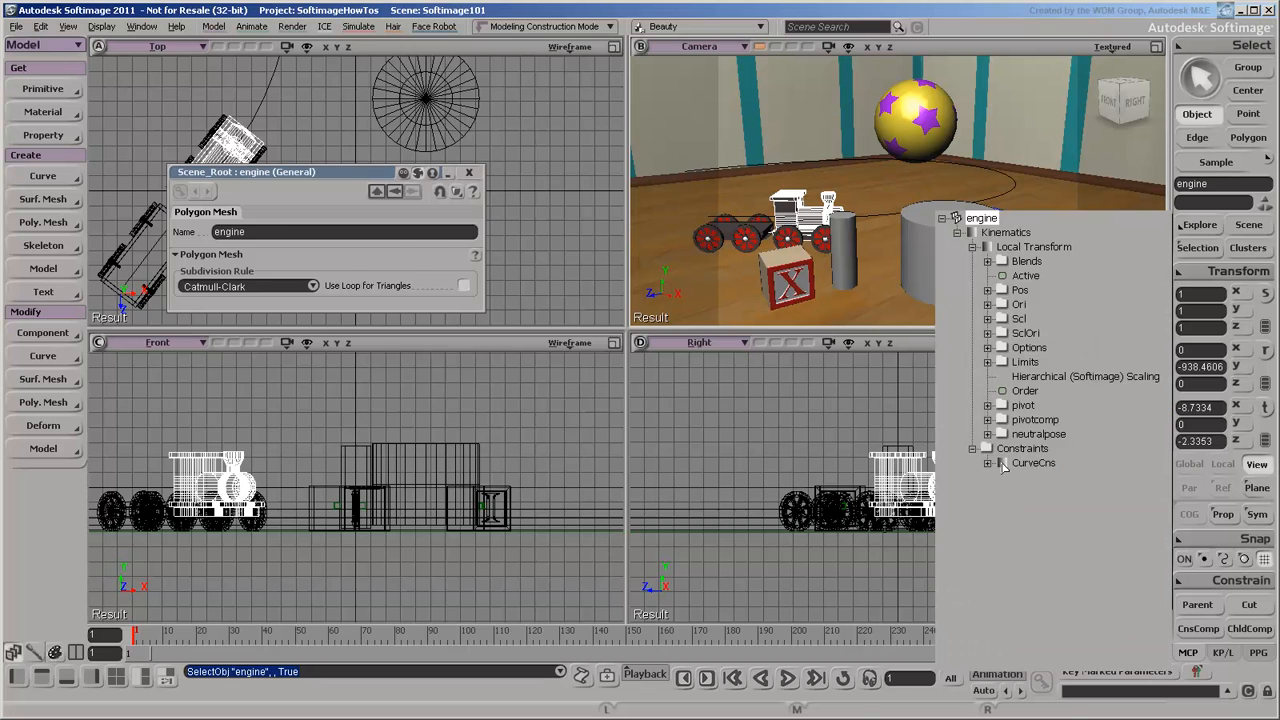
View the curve constraint settings: 0.698 along the path with rigid coupling.
{"action": "left_click", "coordinate": [1033, 463]}
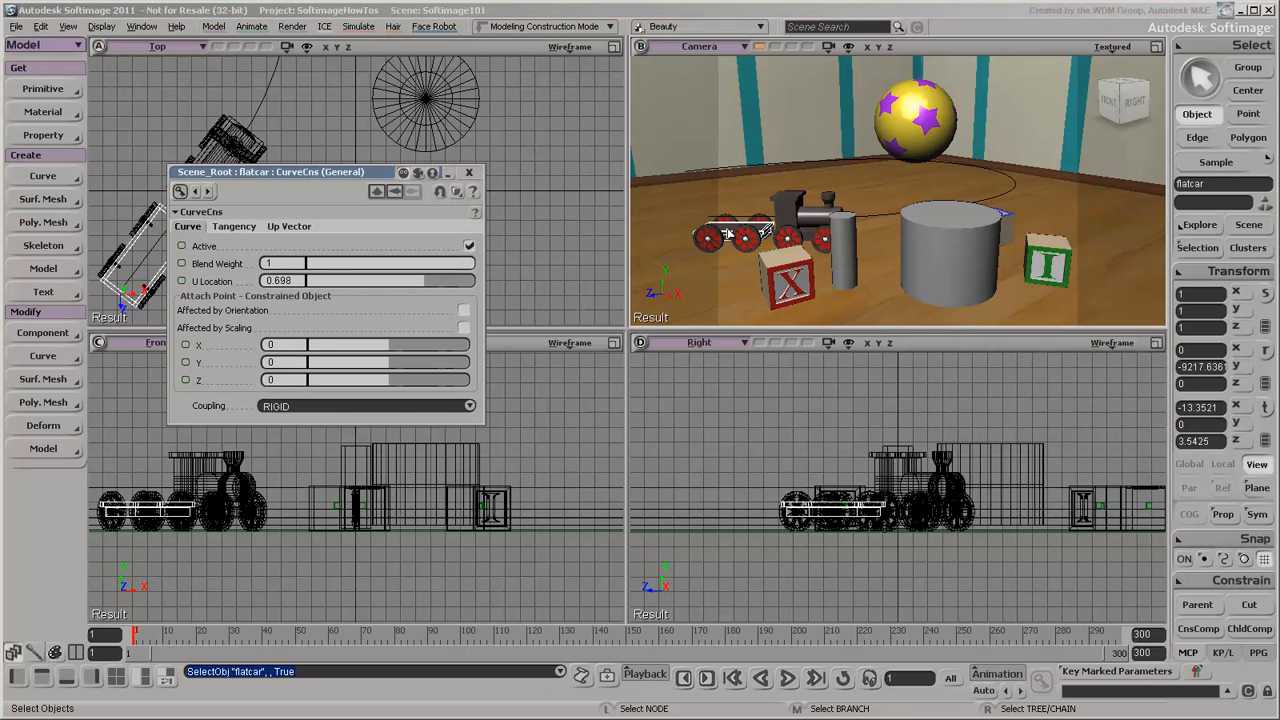
{"action": "mouse_move", "coordinate": [917, 130]}
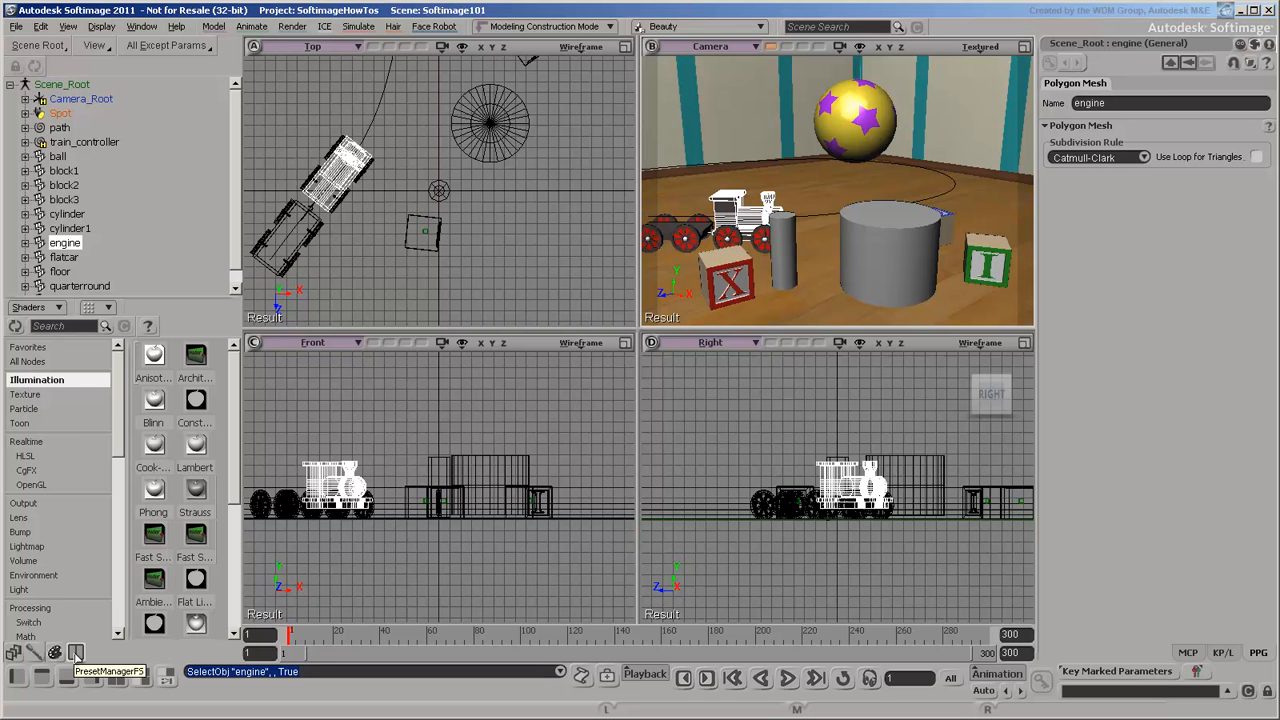
Restore the default layout and replace the docked property panel with the main command panel.
{"action": "left_click", "coordinate": [10, 663]}
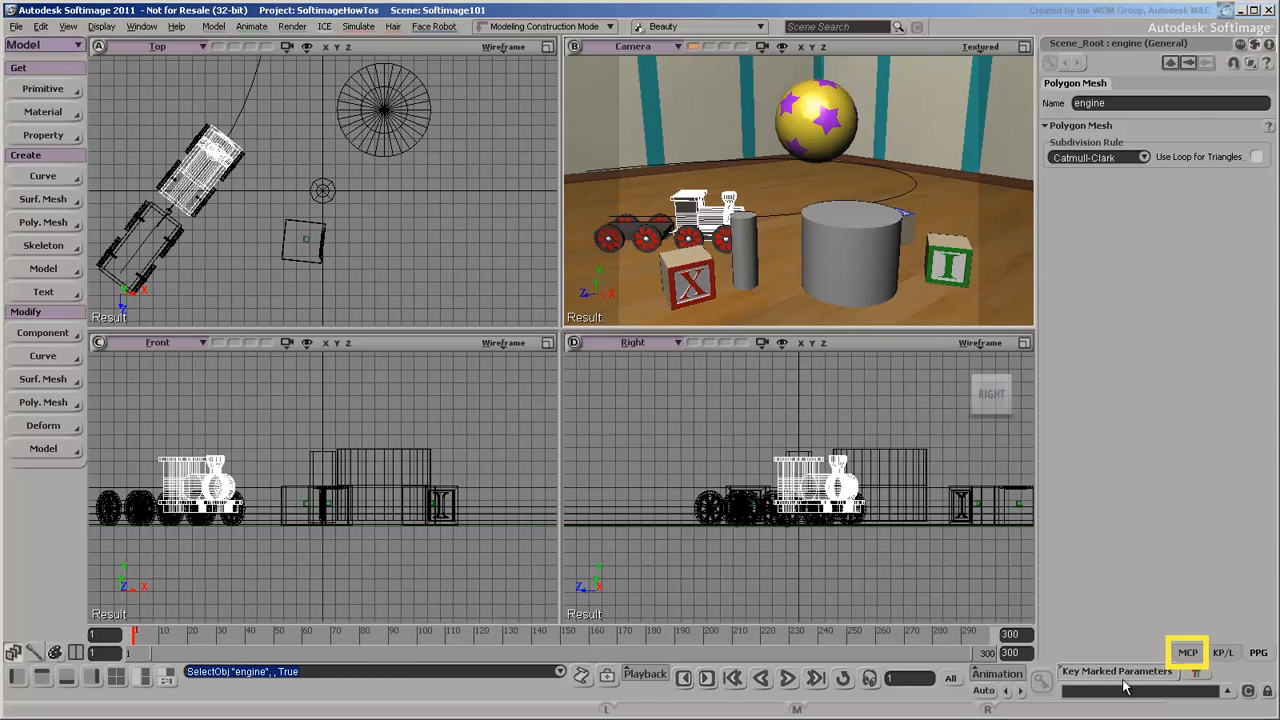
{"action": "left_click", "coordinate": [1187, 652]}
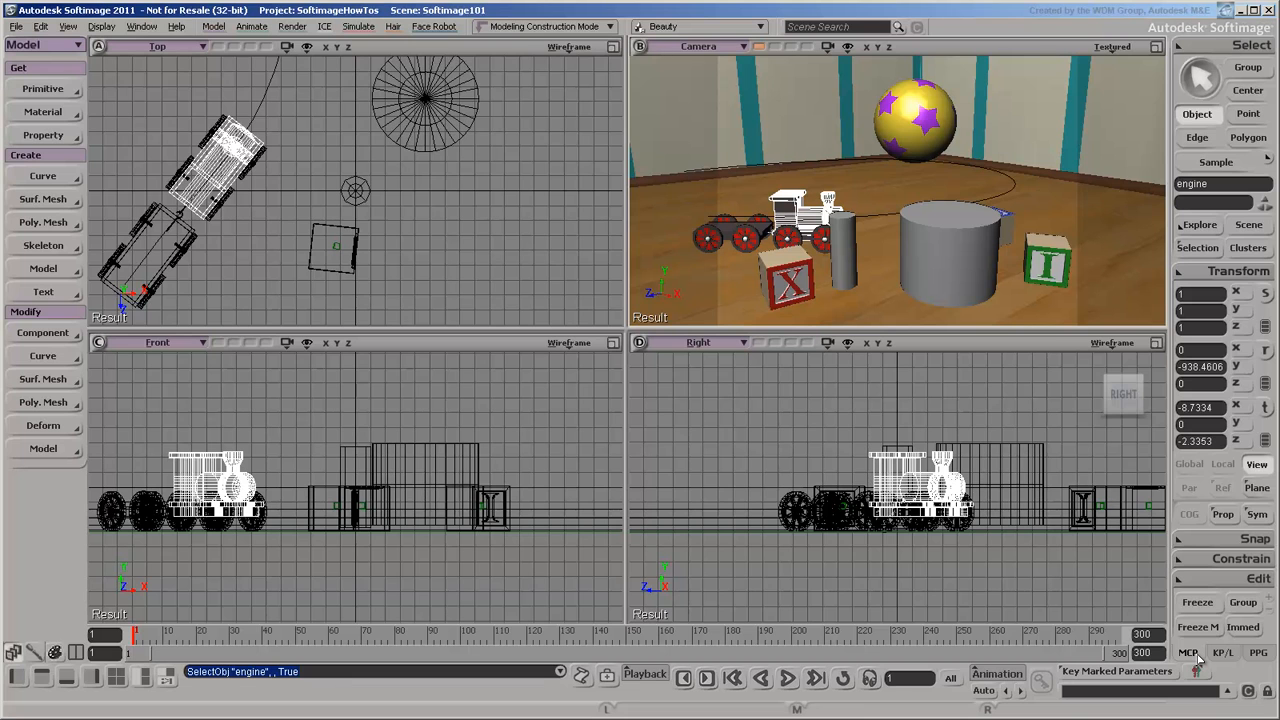
Open and close the construction mode list, then search the scene for 'whee'.
{"action": "left_click", "coordinate": [550, 26]}
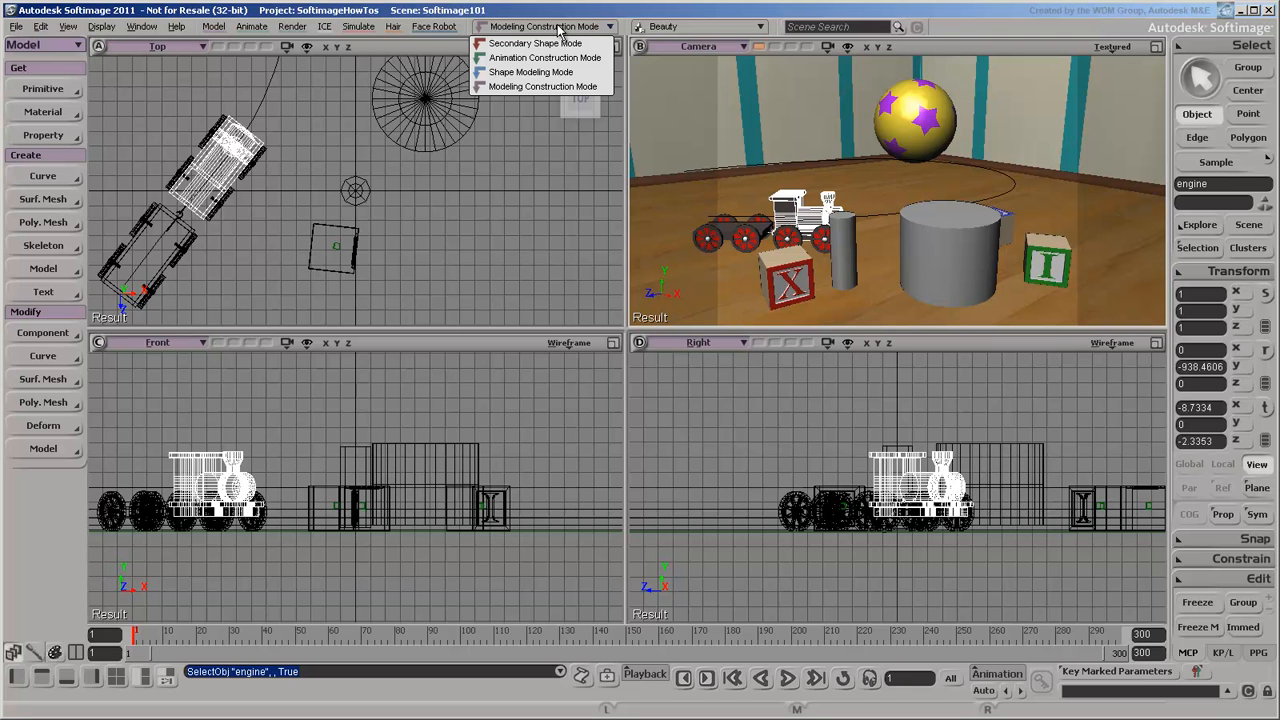
{"action": "left_click", "coordinate": [760, 26]}
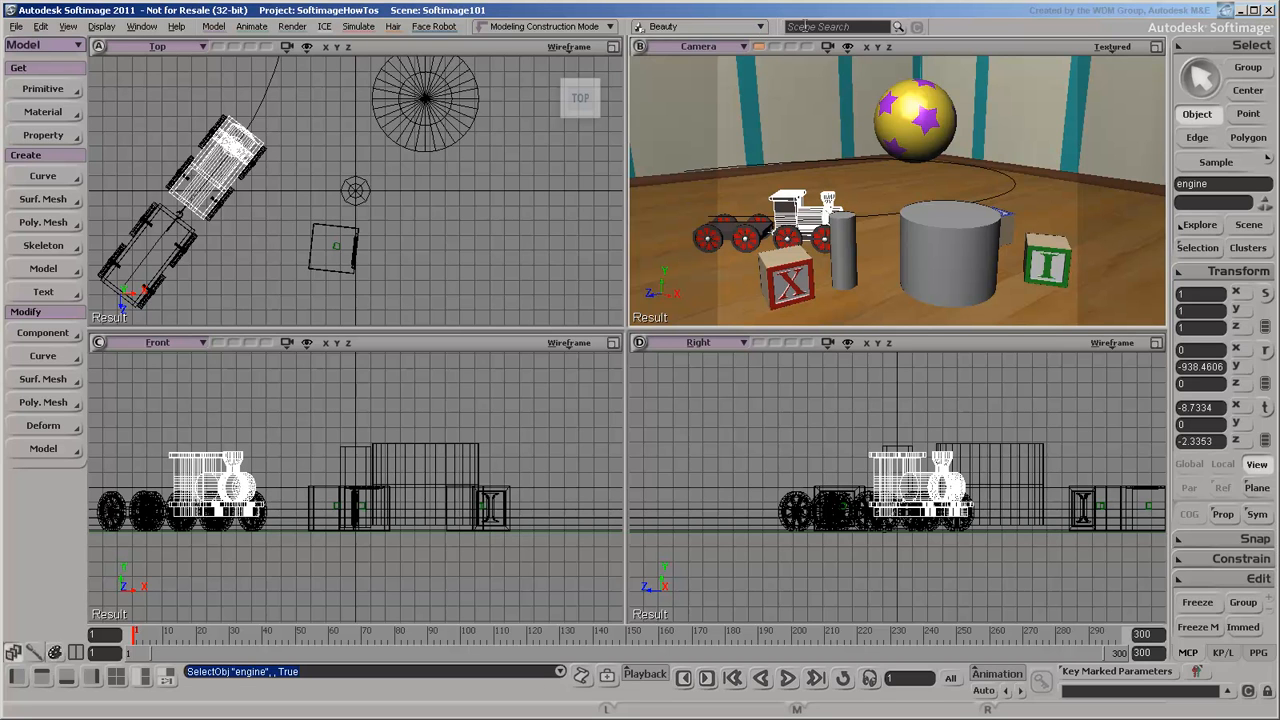
{"action": "type", "text": "wh"}
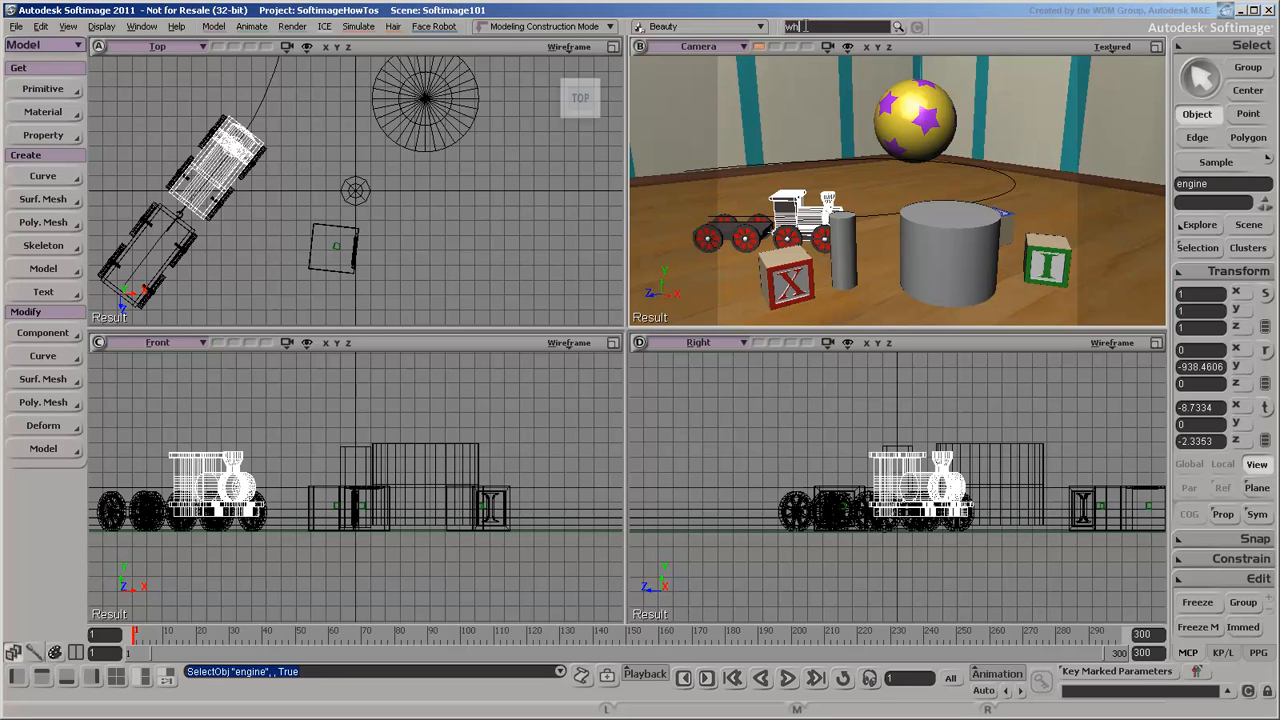
{"action": "type", "text": "whee"}
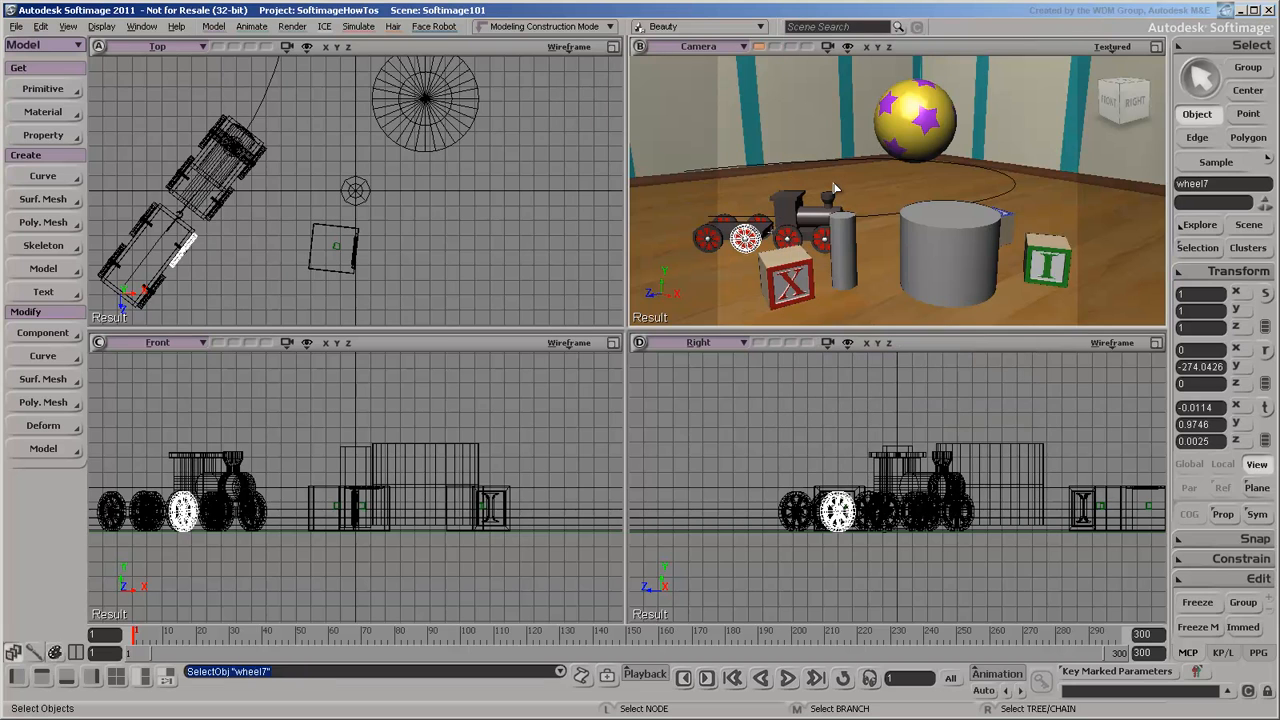
Deselect everything, then show the main shelf, view its selection tools, and hide it.
{"action": "left_click", "coordinate": [33, 685]}
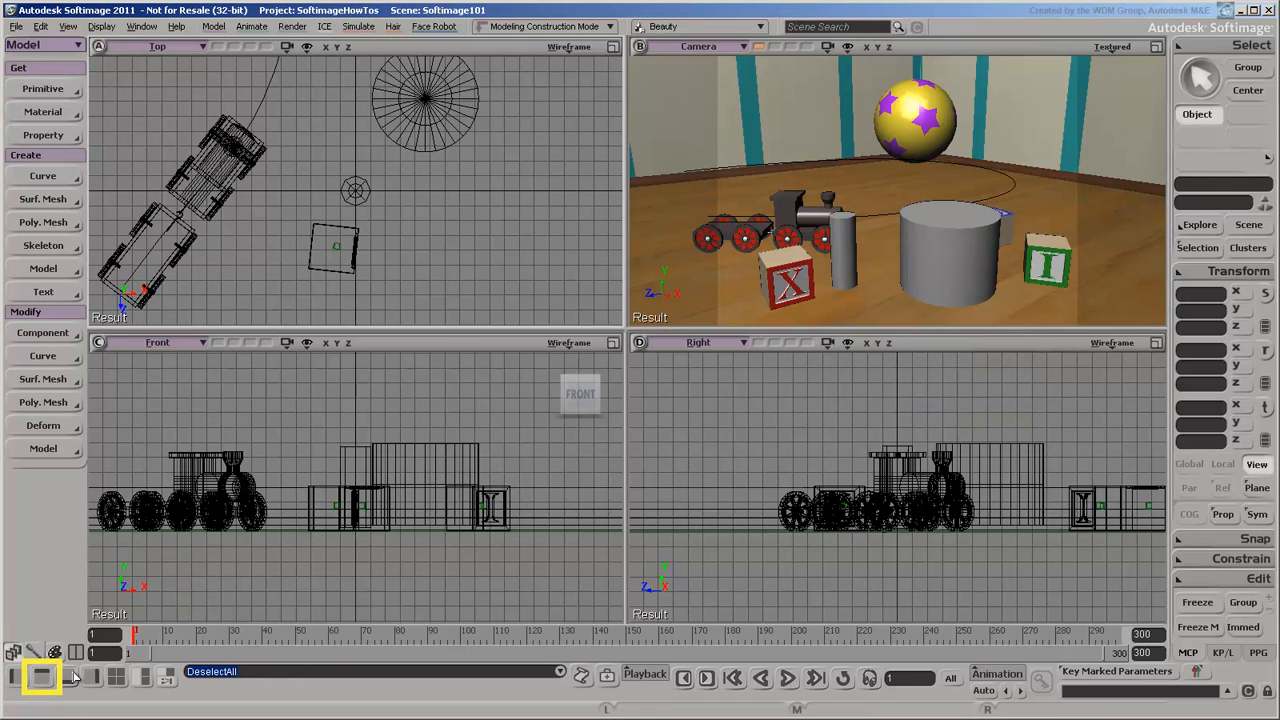
{"action": "left_click", "coordinate": [39, 683]}
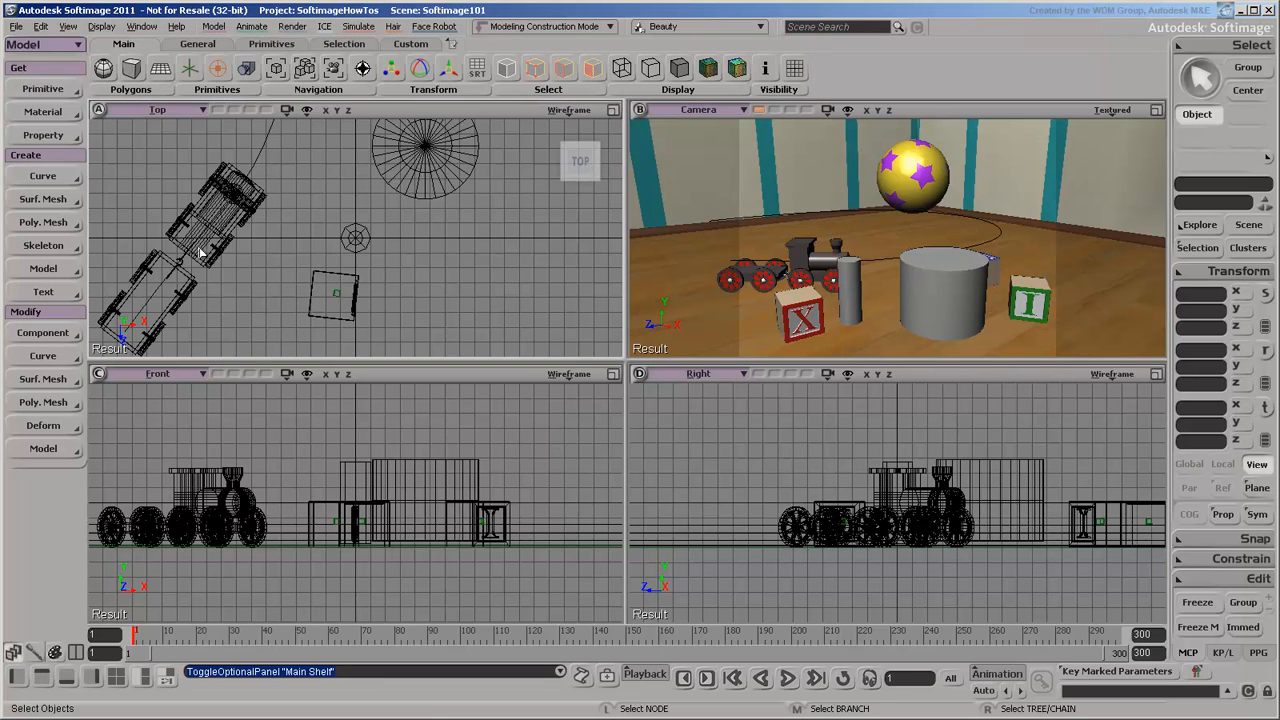
{"action": "left_click", "coordinate": [198, 44]}
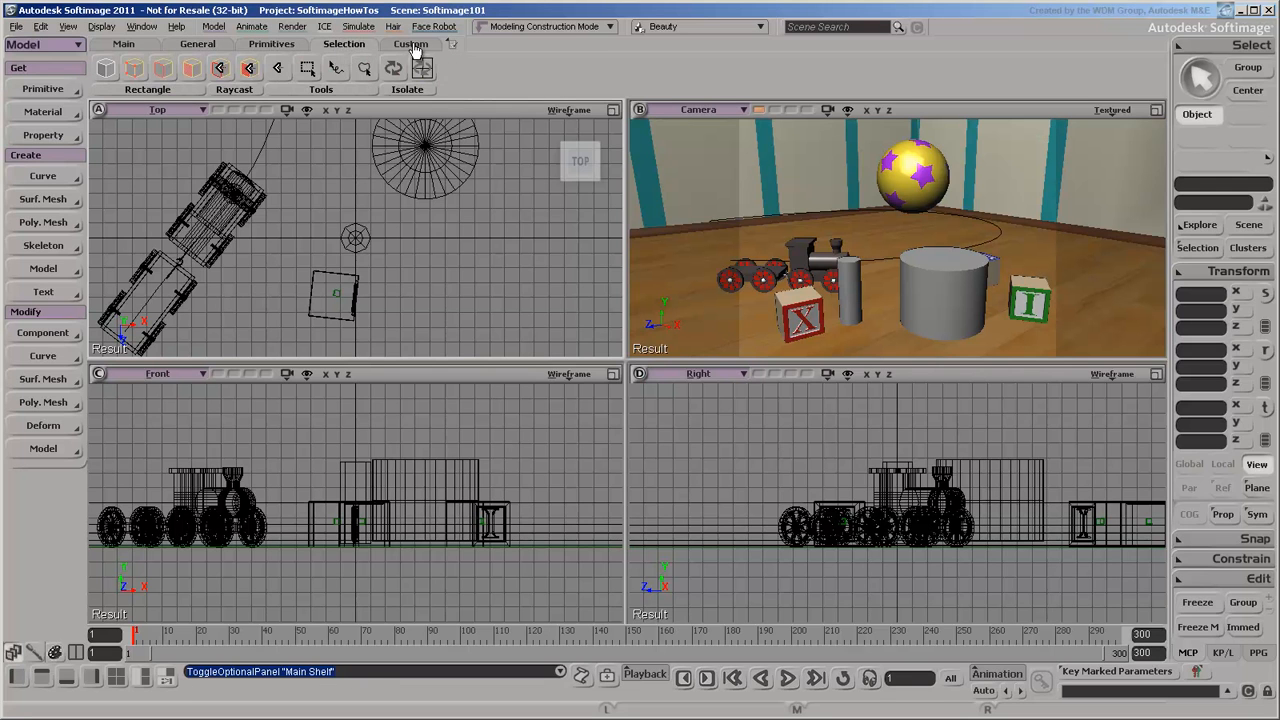
{"action": "left_click", "coordinate": [412, 44]}
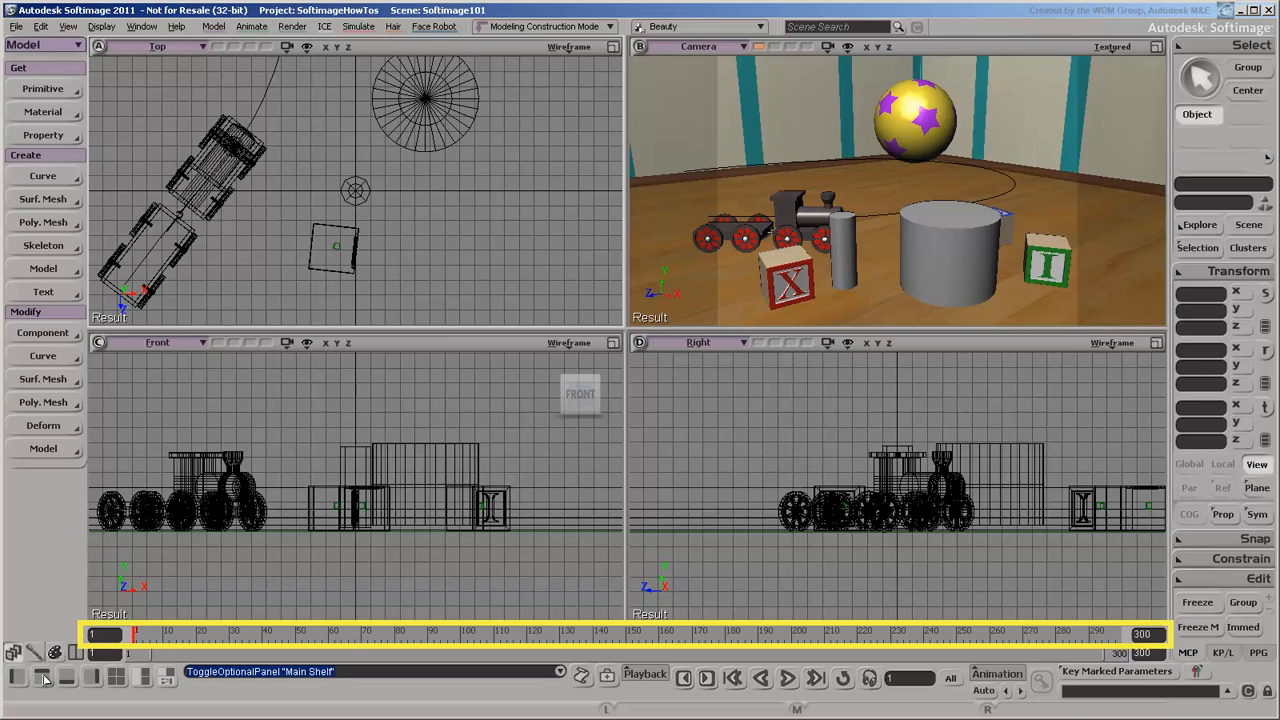
Scrub the train animation to frame 141, back to about 121, then further along.
{"action": "left_click_drag", "start_coordinate": [135, 631], "coordinate": [595, 631]}
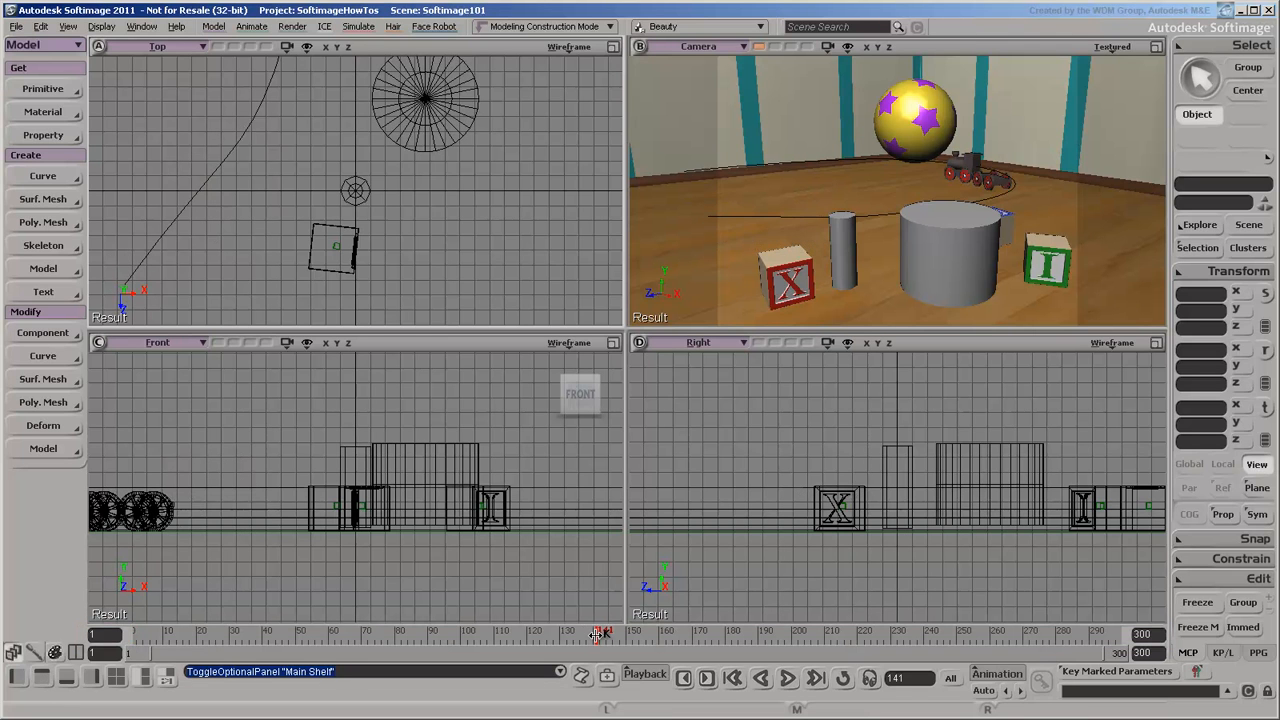
{"action": "left_click", "coordinate": [603, 629]}
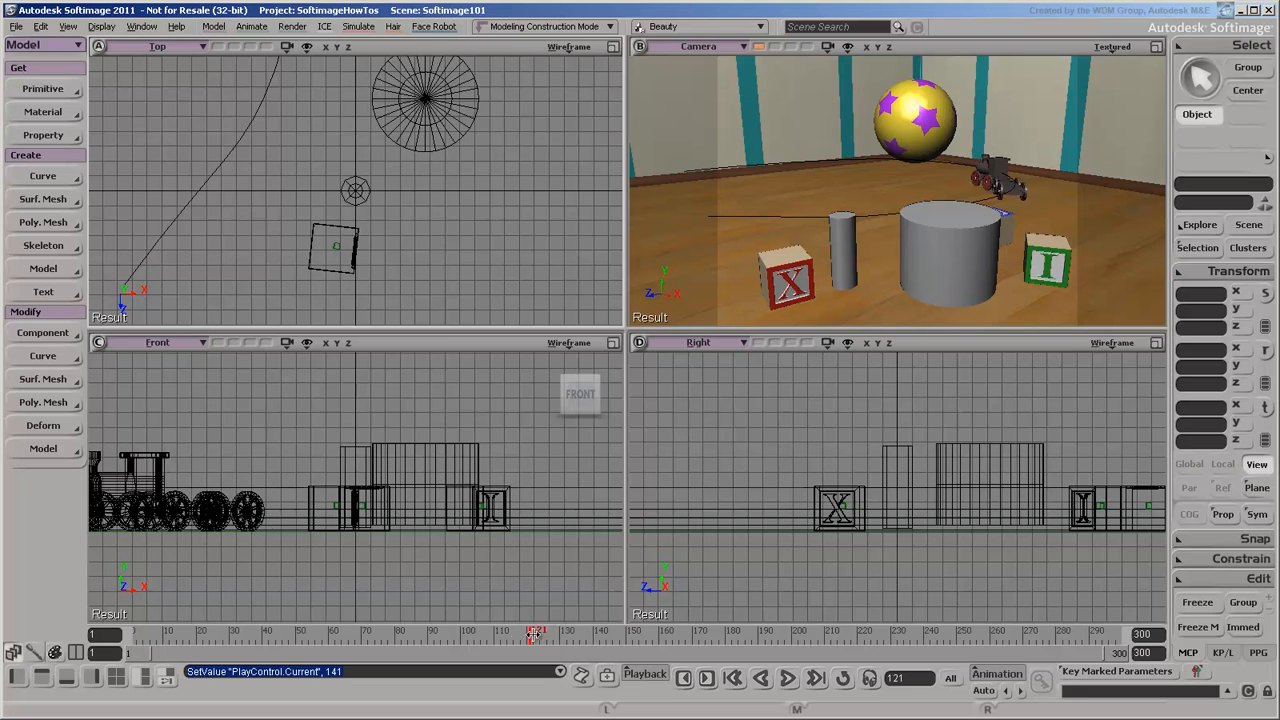
{"action": "left_click_drag", "start_coordinate": [535, 630], "coordinate": [578, 630]}
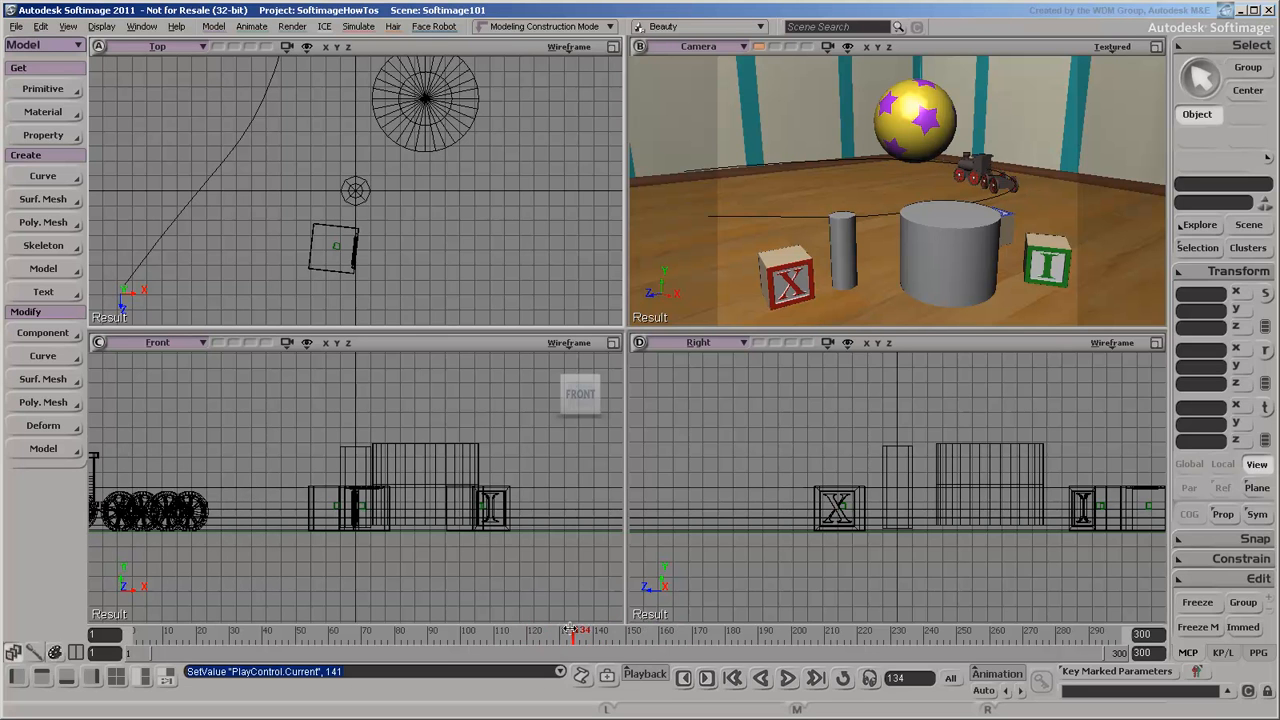
{"action": "left_click_drag", "start_coordinate": [575, 630], "coordinate": [658, 630]}
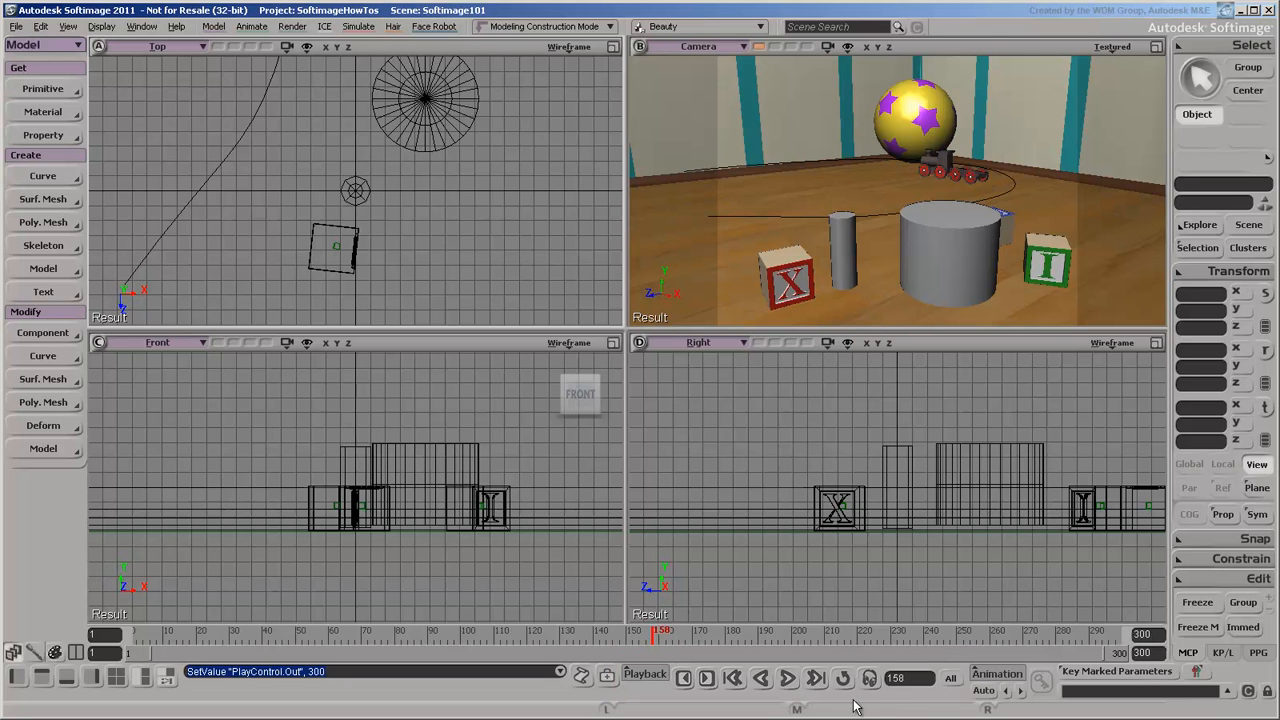
Play from the start, stop once, resume to frame 300, and open the Playback menu.
{"action": "left_click", "coordinate": [782, 680]}
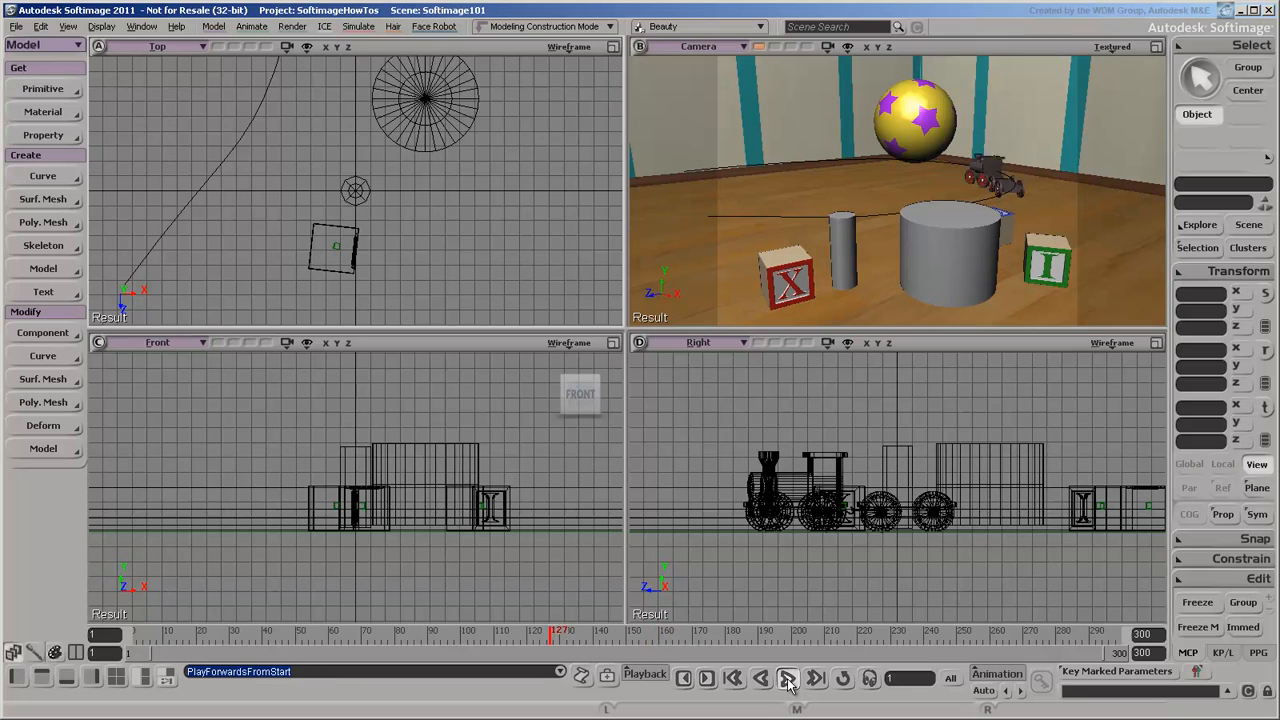
{"action": "left_click", "coordinate": [789, 676]}
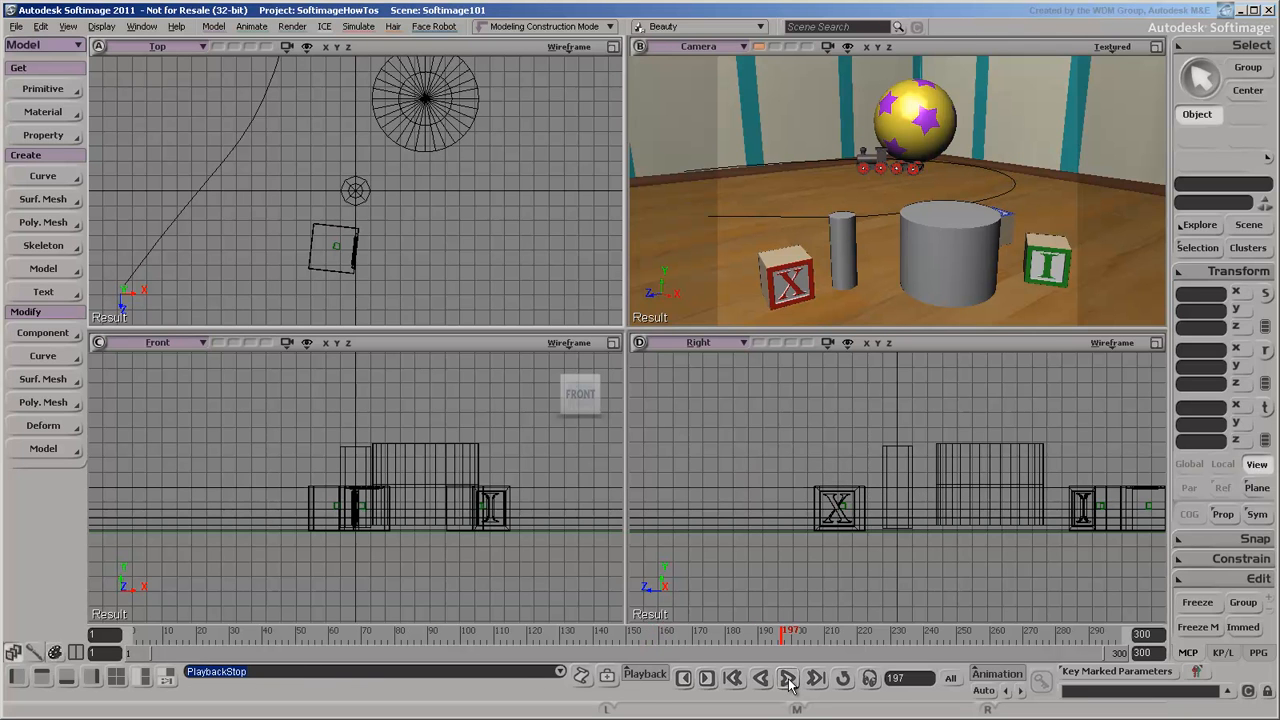
{"action": "left_click", "coordinate": [789, 680]}
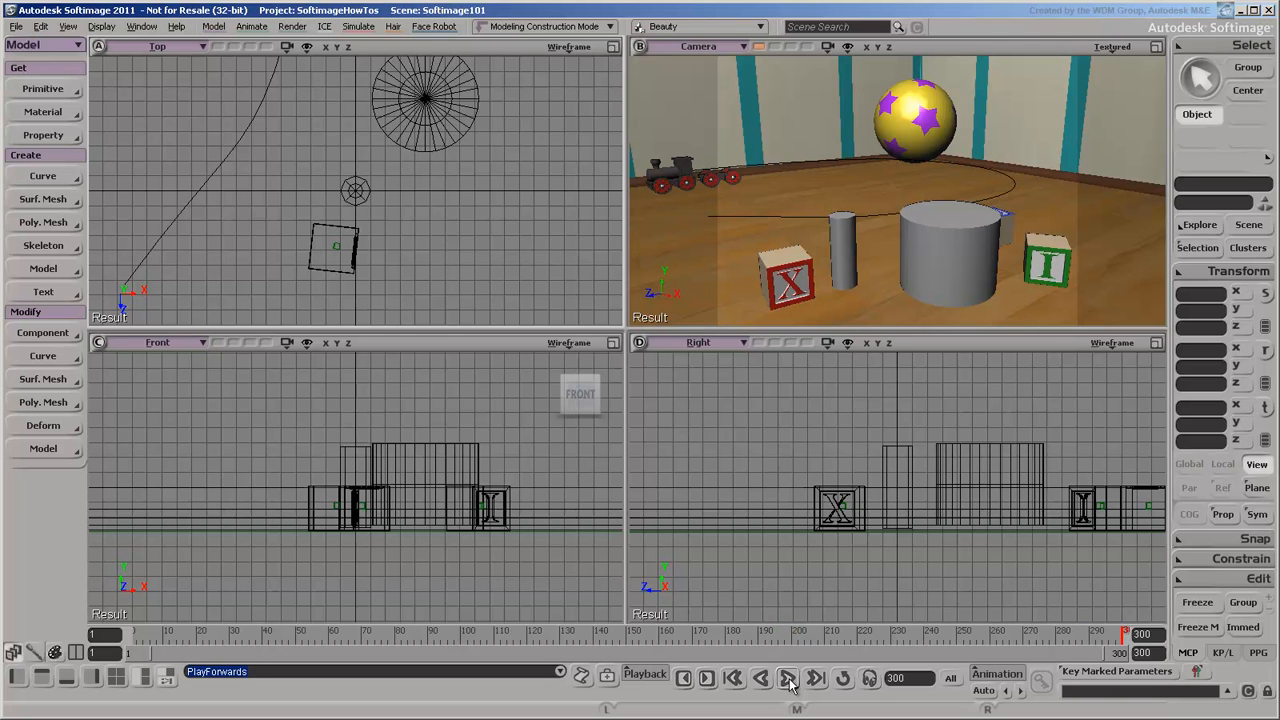
{"action": "left_click", "coordinate": [647, 675]}
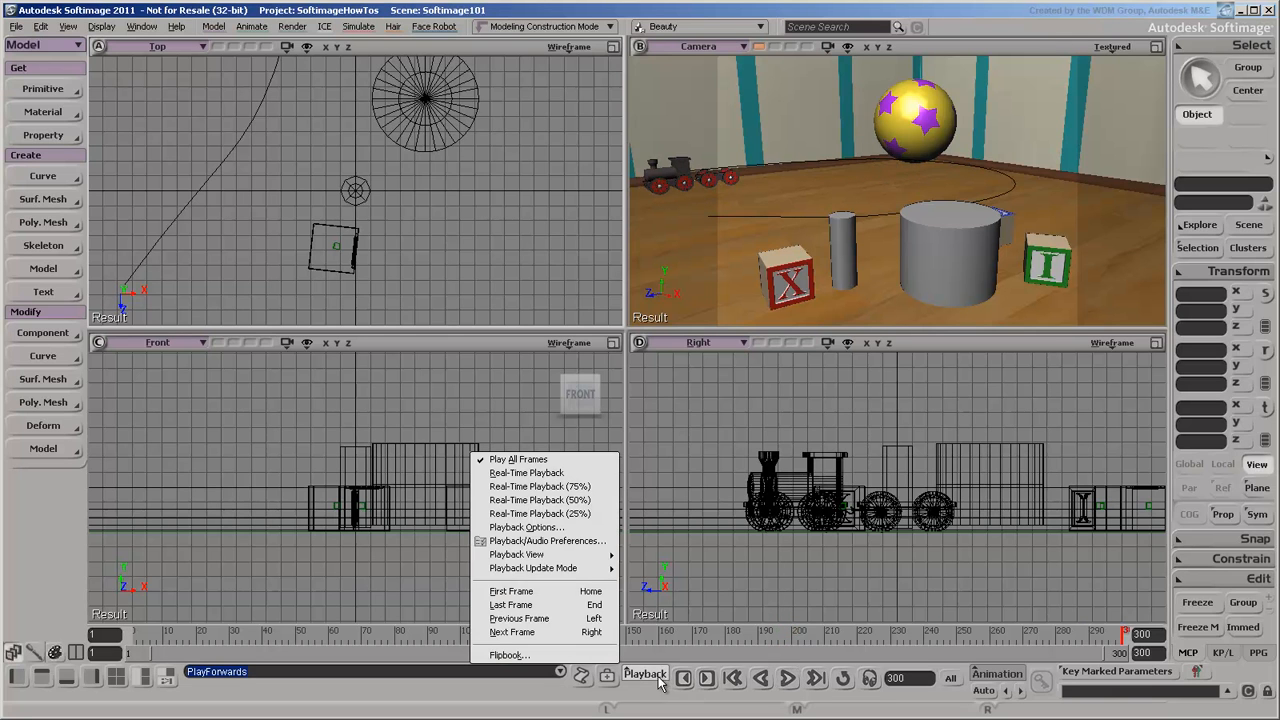
{"action": "mouse_move", "coordinate": [516, 554]}
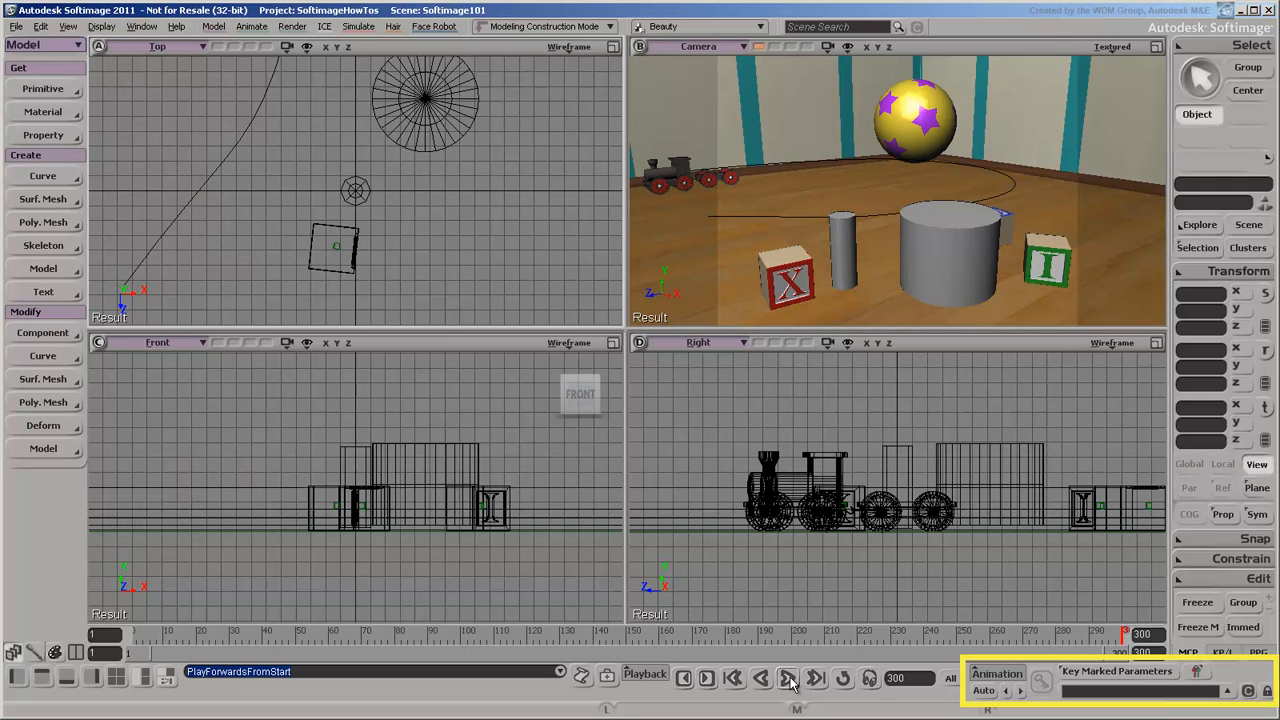
{"action": "left_click", "coordinate": [996, 673]}
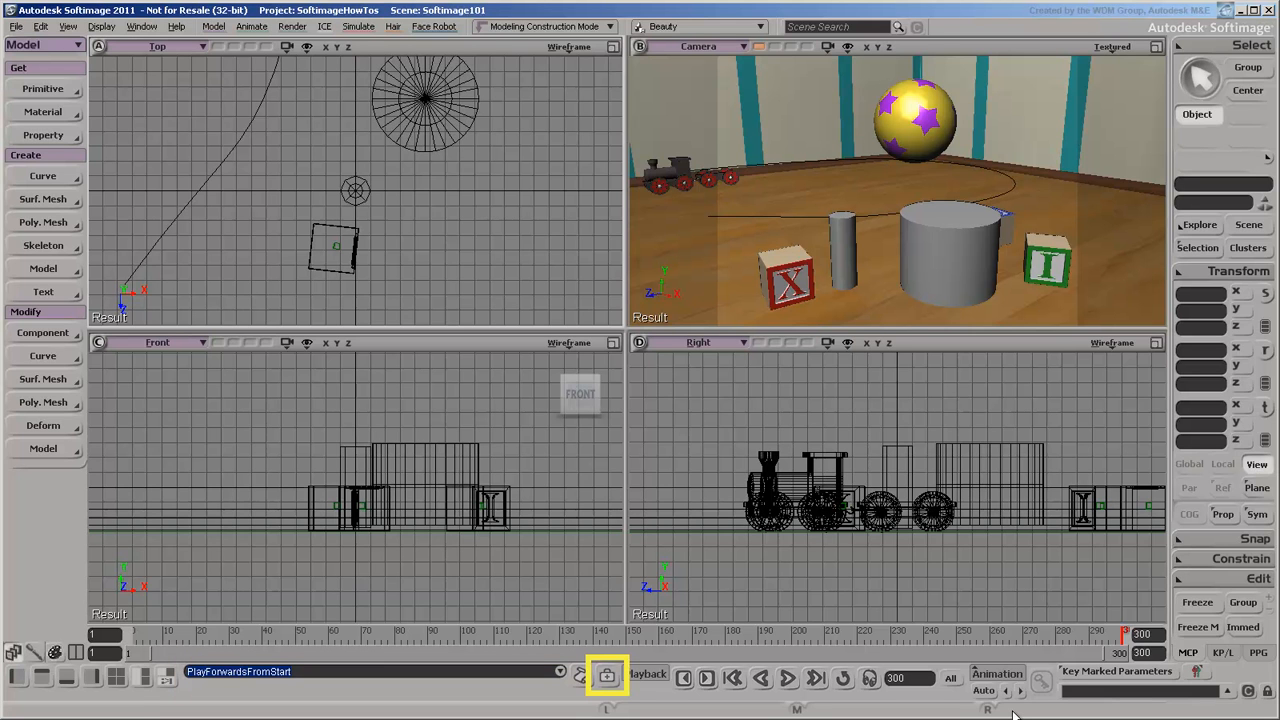
{"action": "left_click", "coordinate": [609, 675]}
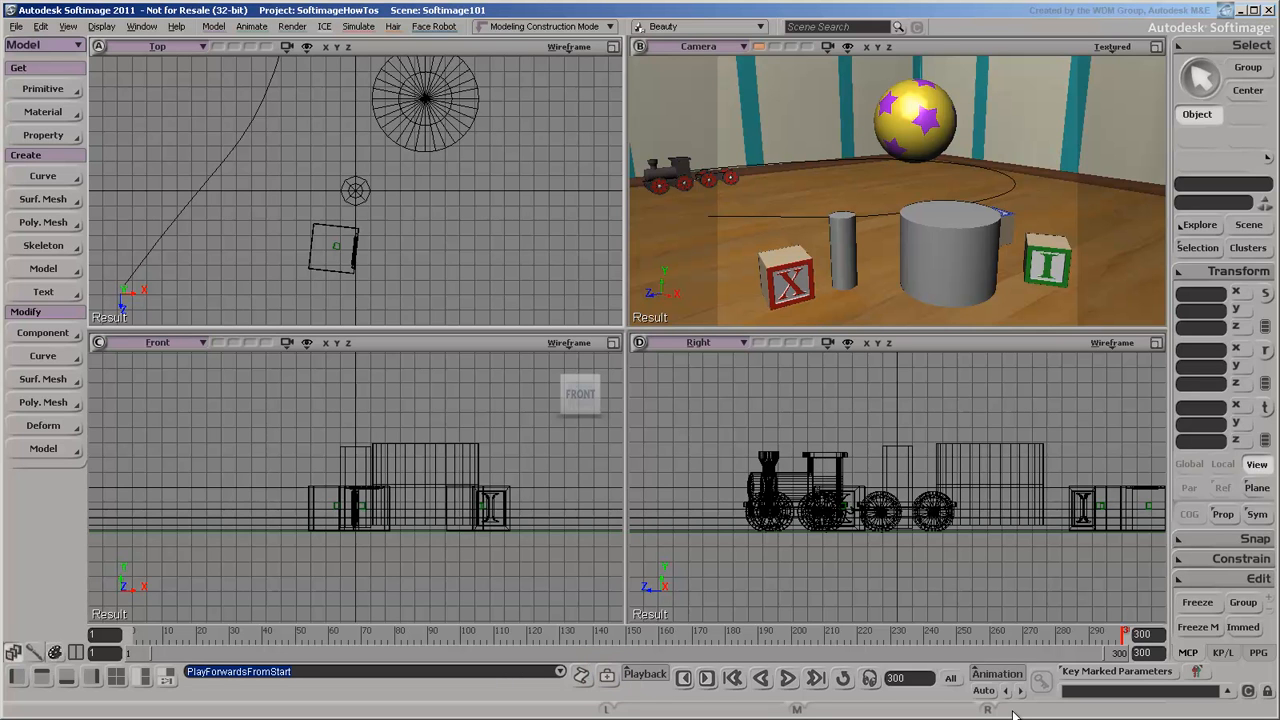